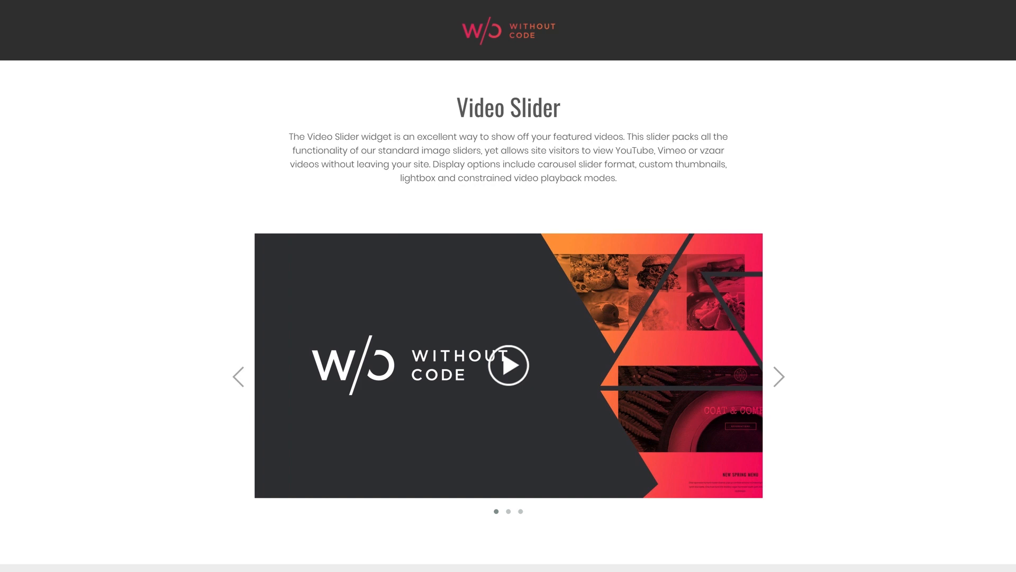
Step: Try the existing slider: step through its videos and play one in the lightbox
left_click(778, 376)
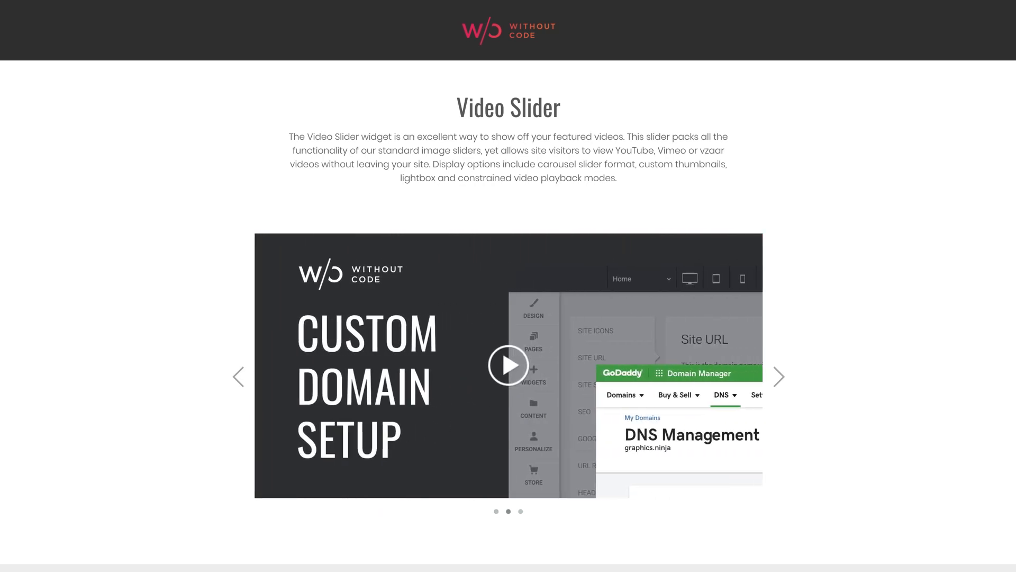
mouse_move(590, 521)
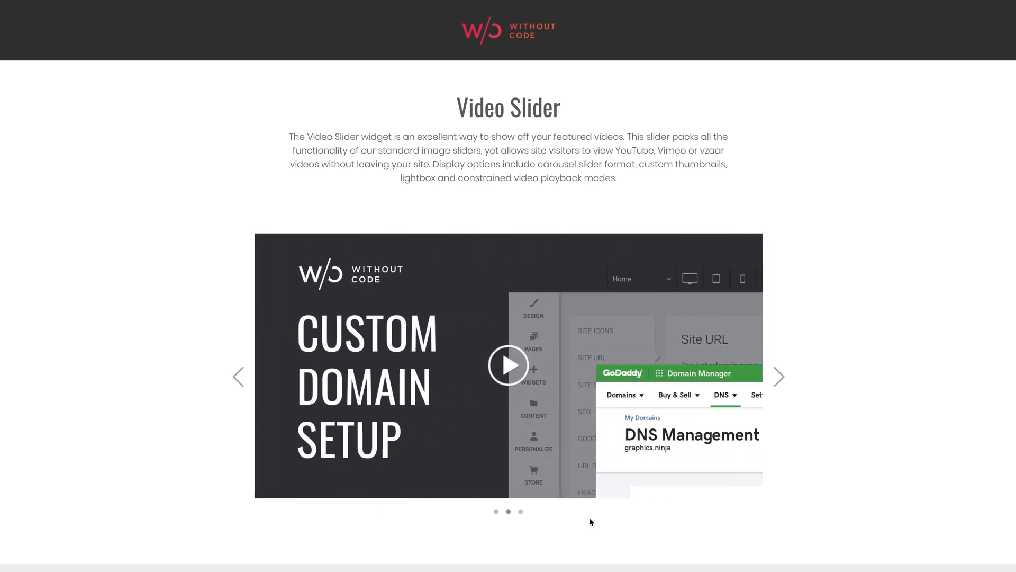
mouse_move(642, 522)
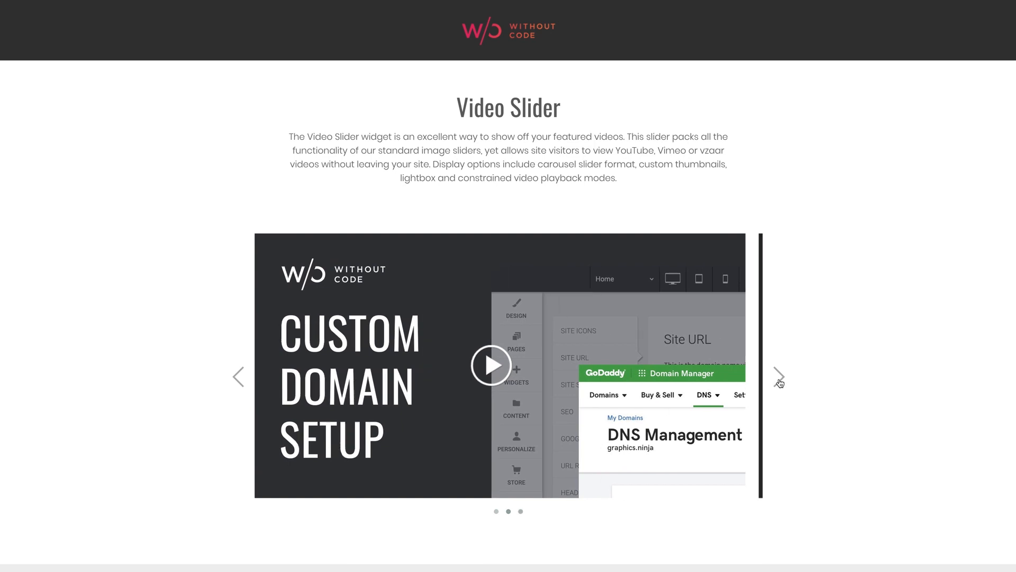
left_click(780, 375)
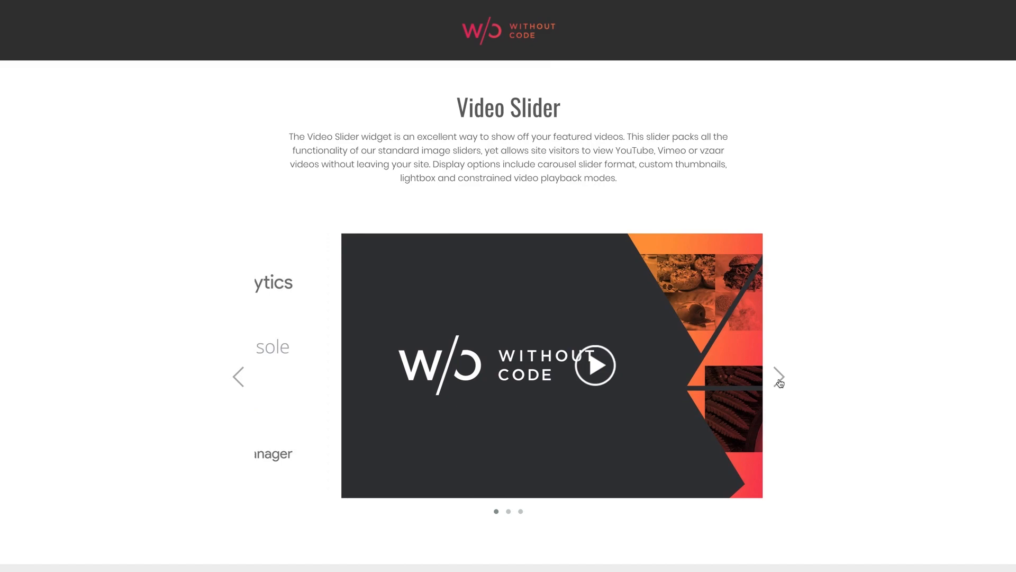
left_click(592, 366)
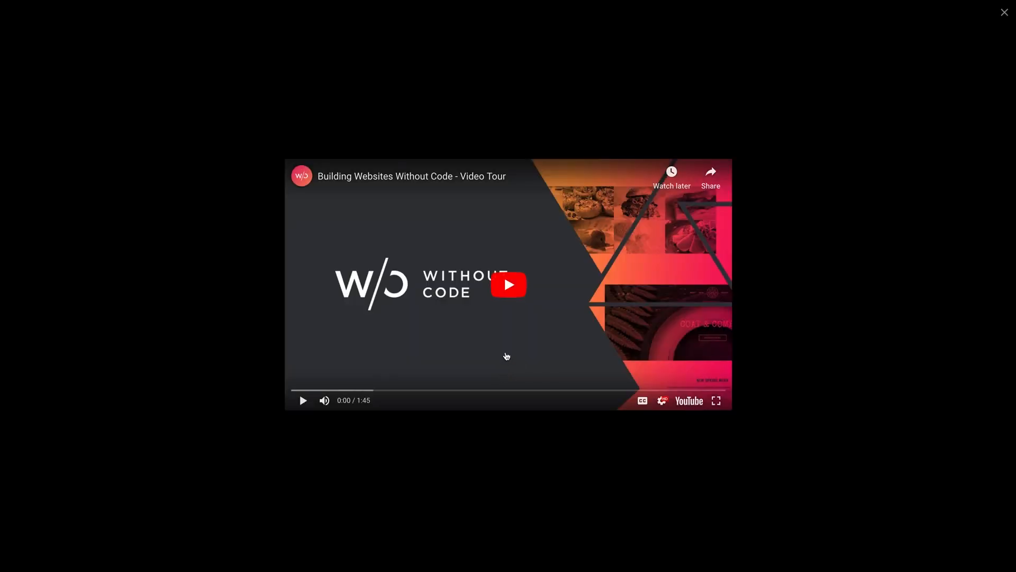
mouse_move(992, 76)
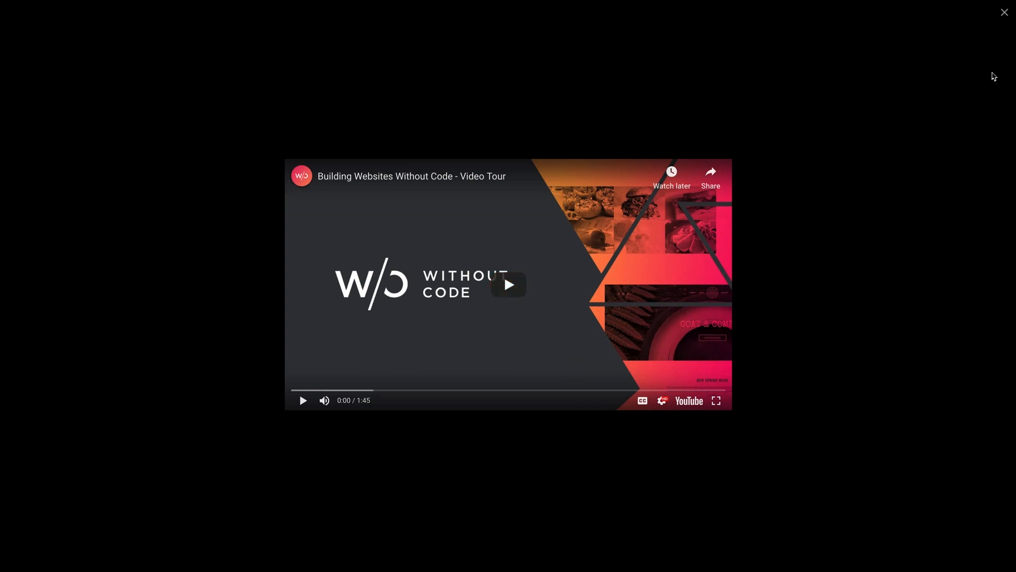
left_click(1003, 11)
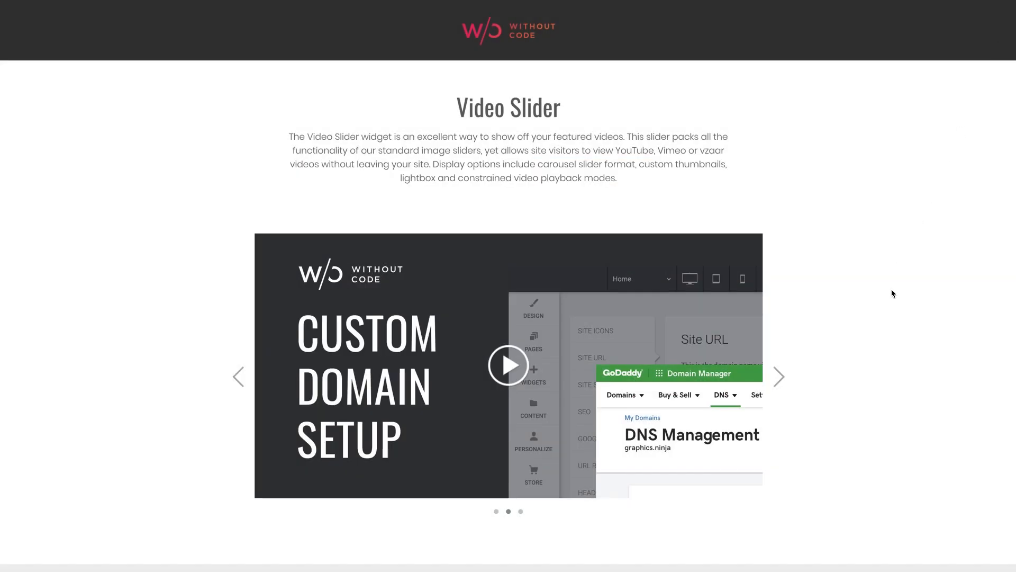
left_click(778, 375)
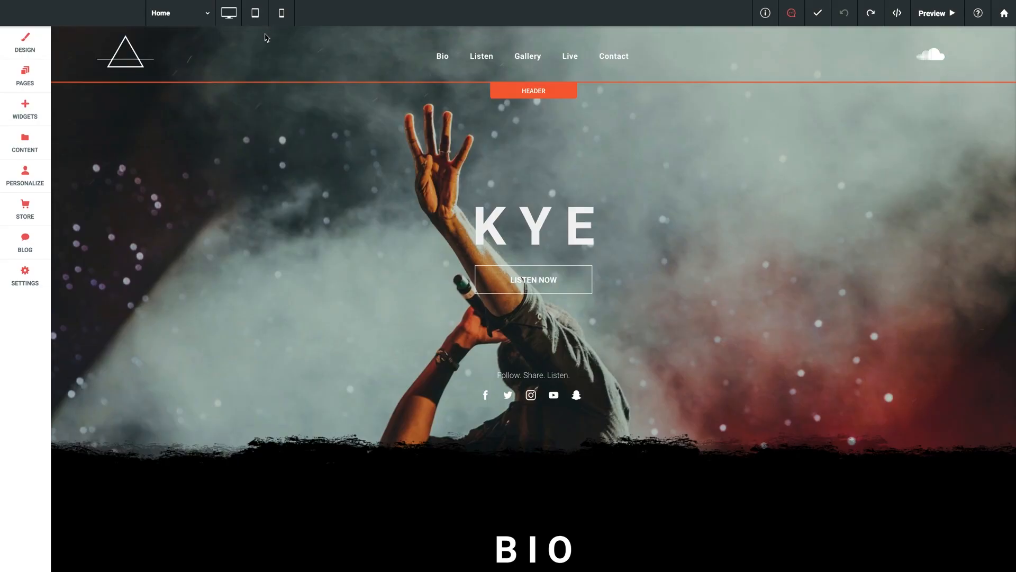
Step: Delete the single embedded video clip from the VIDEO section
scroll("down", 3)
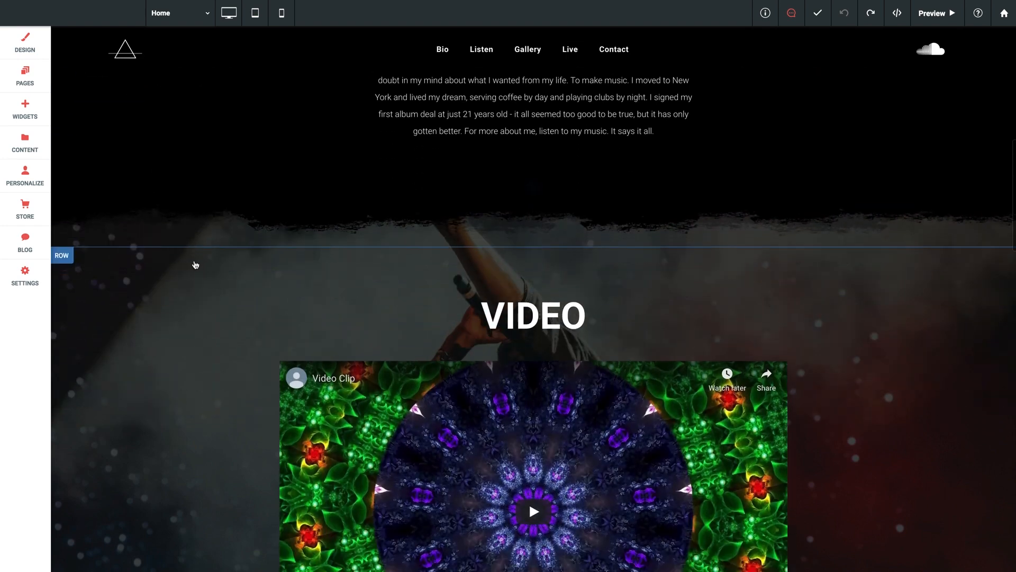
scroll("down", 3)
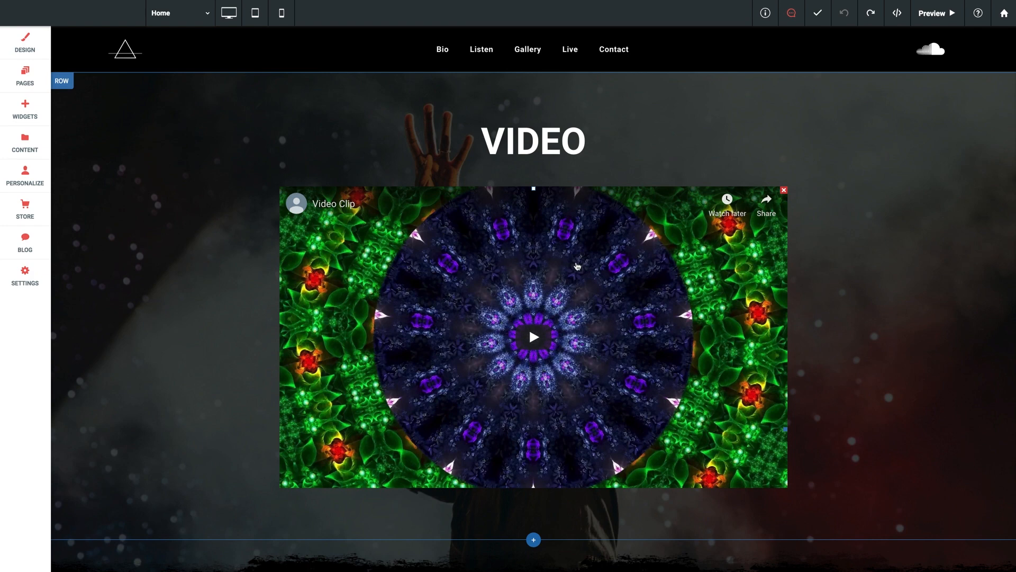
mouse_move(579, 267)
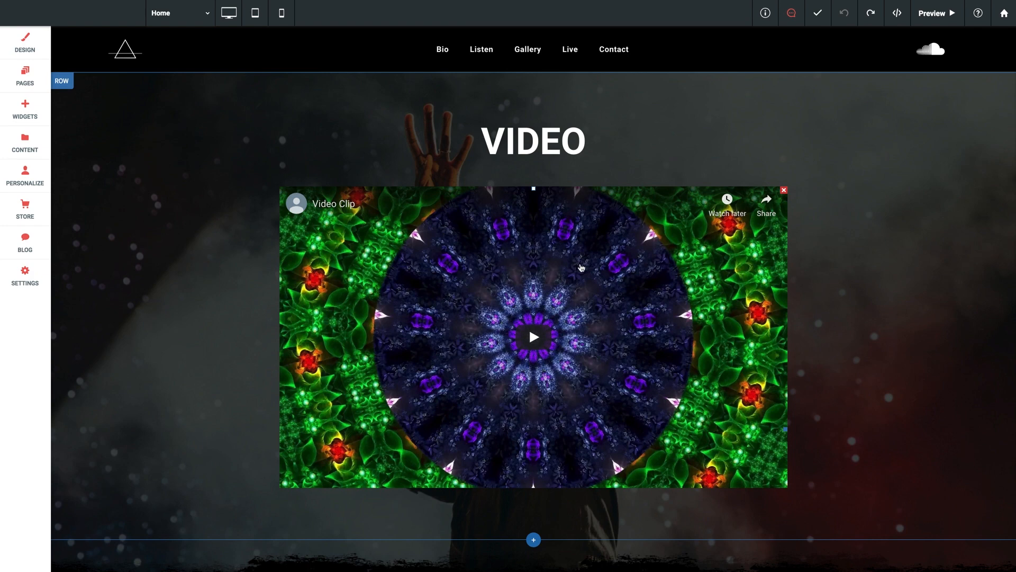
mouse_move(582, 271)
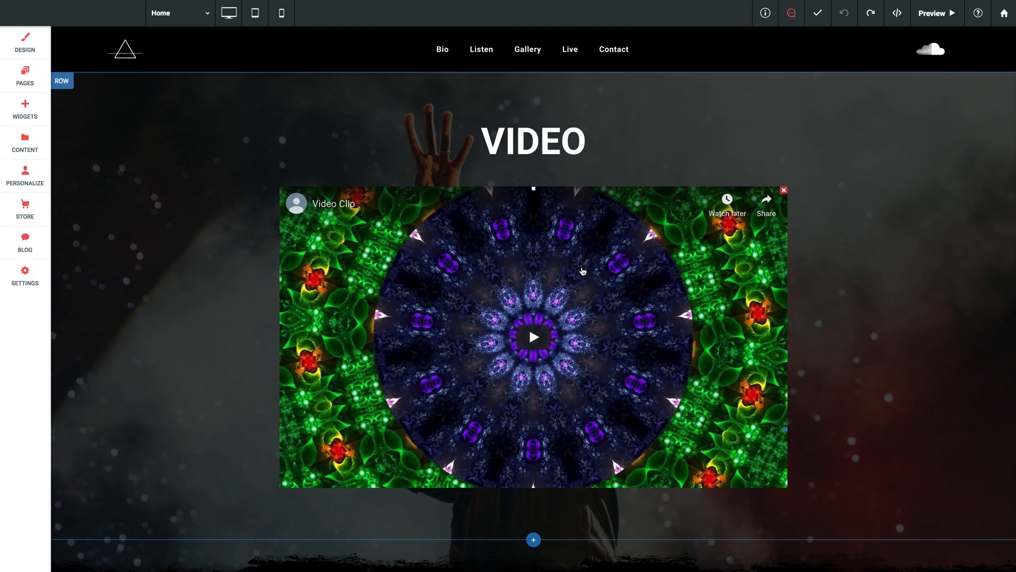
mouse_move(784, 261)
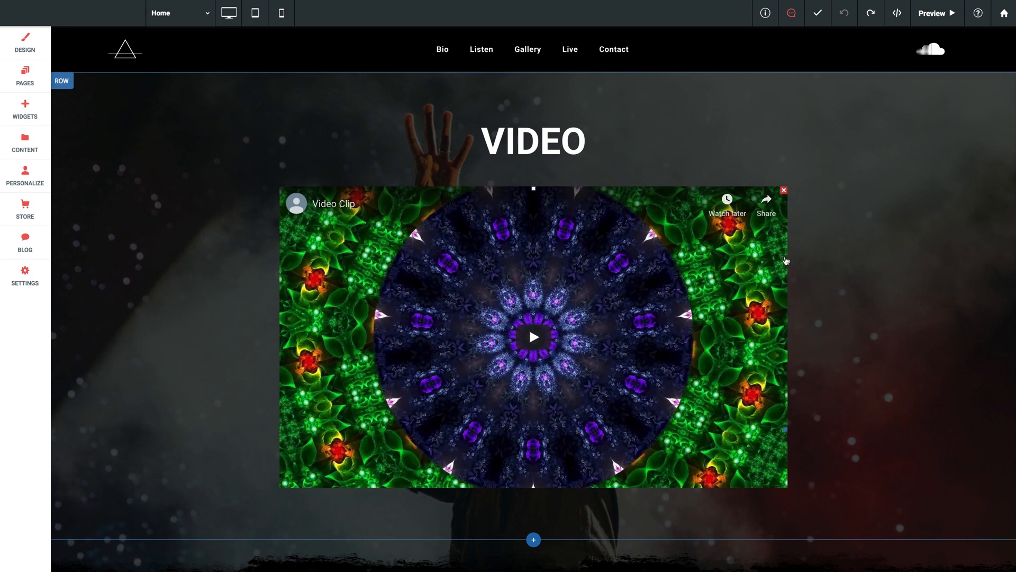
left_click(783, 190)
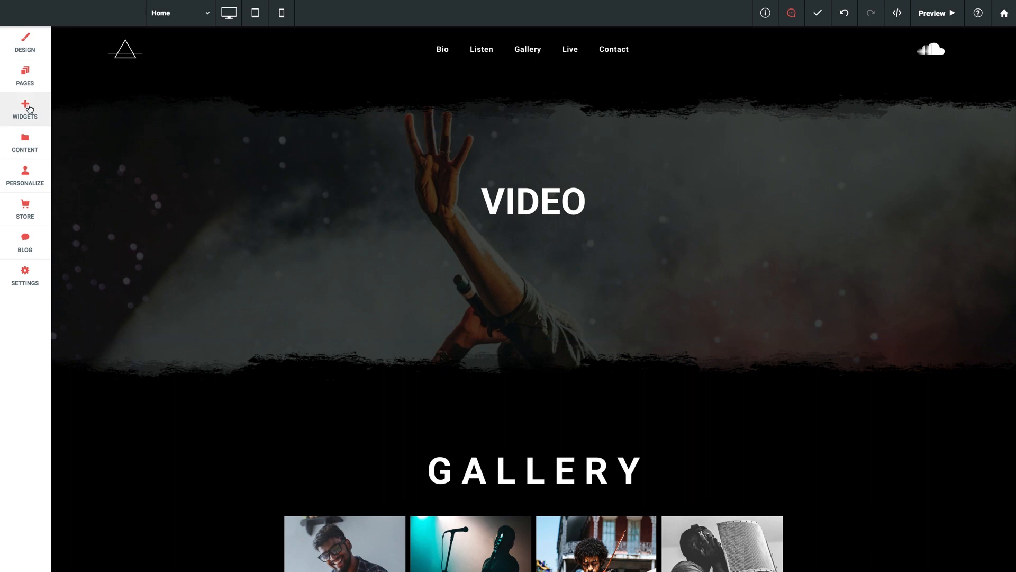
Step: Add a Video Slider widget under the VIDEO heading and reposition its settings panel
left_click(24, 109)
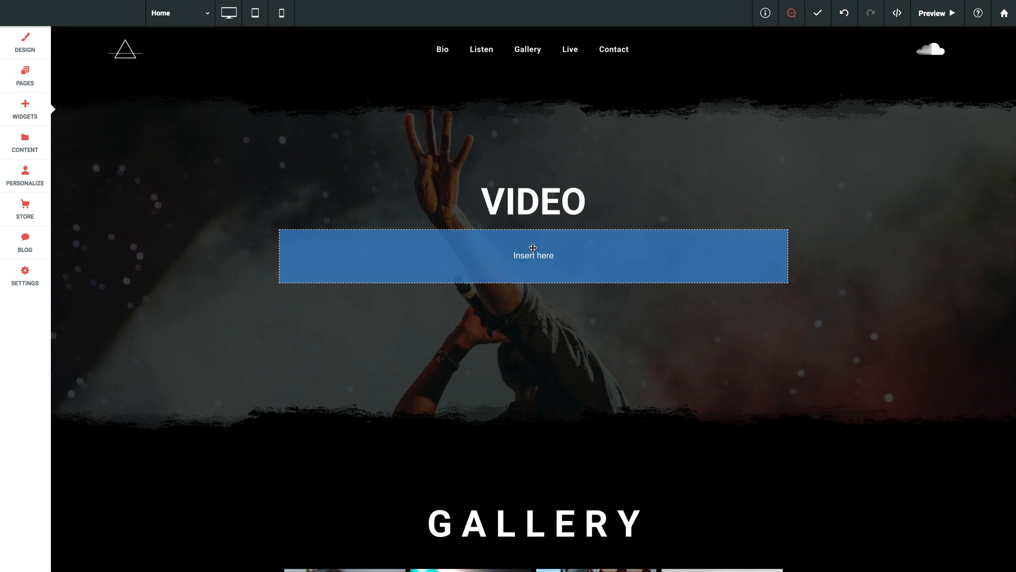
left_click(534, 255)
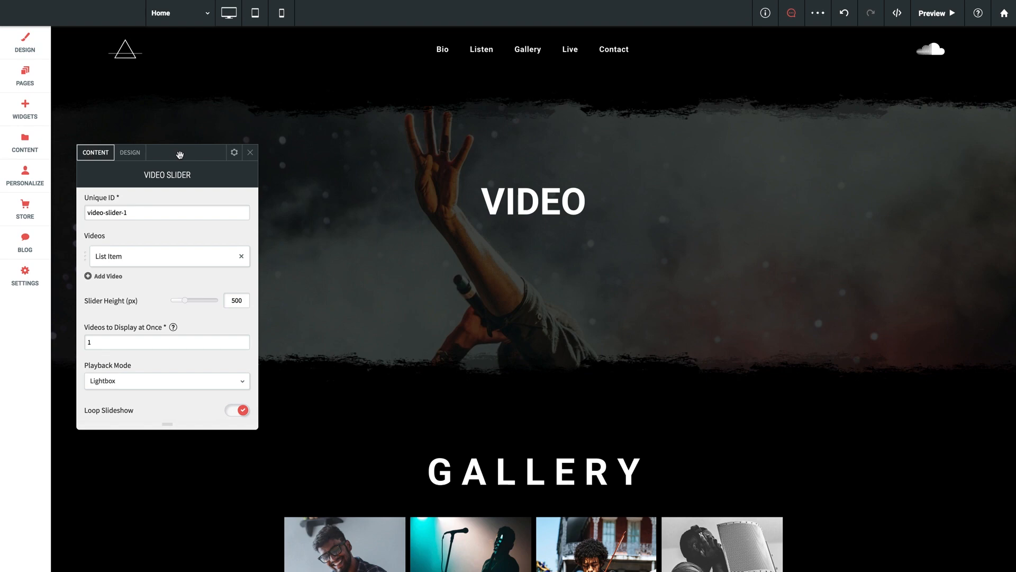
left_click_drag(180, 153, 297, 160)
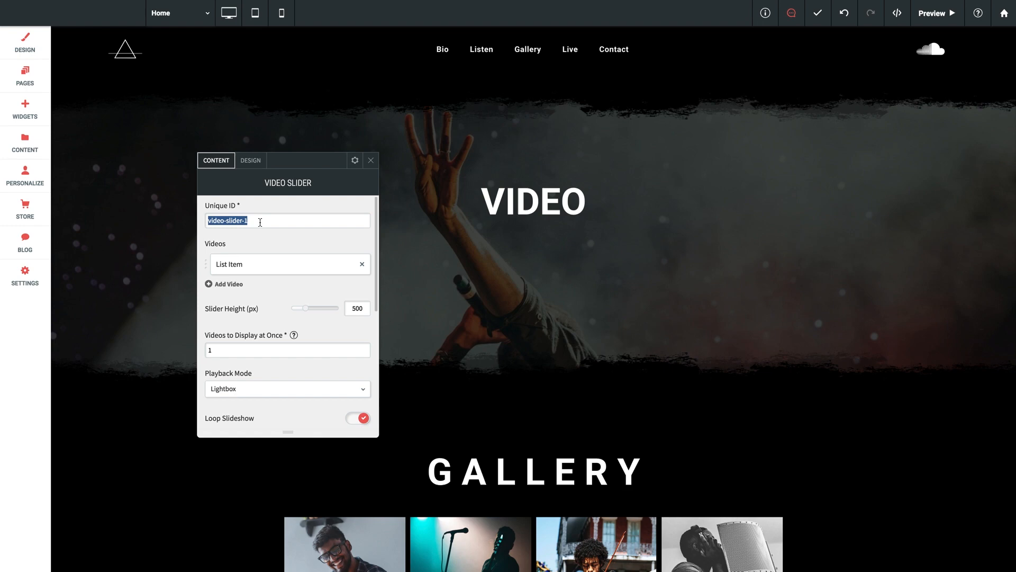
left_click(259, 221)
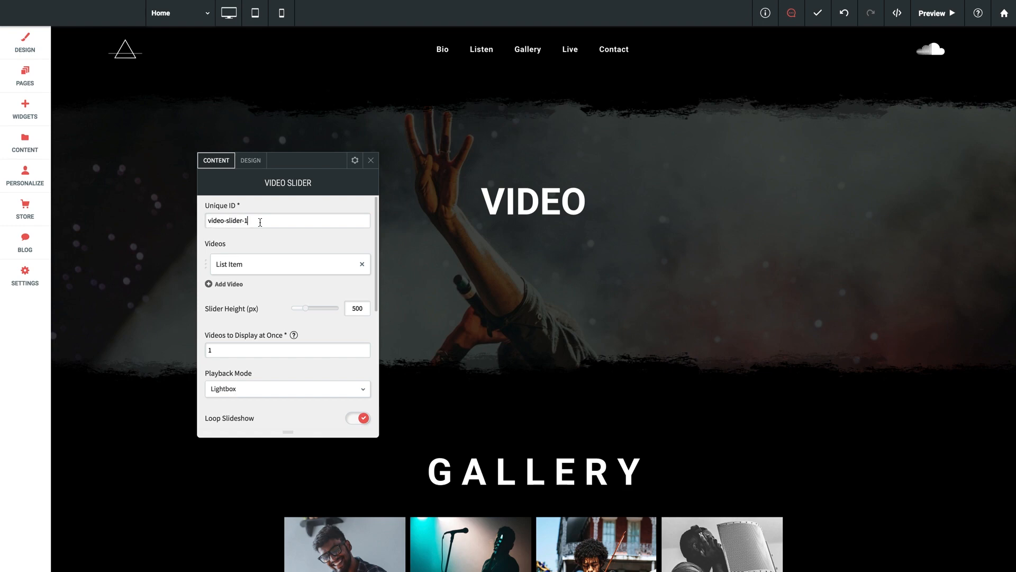
mouse_move(256, 223)
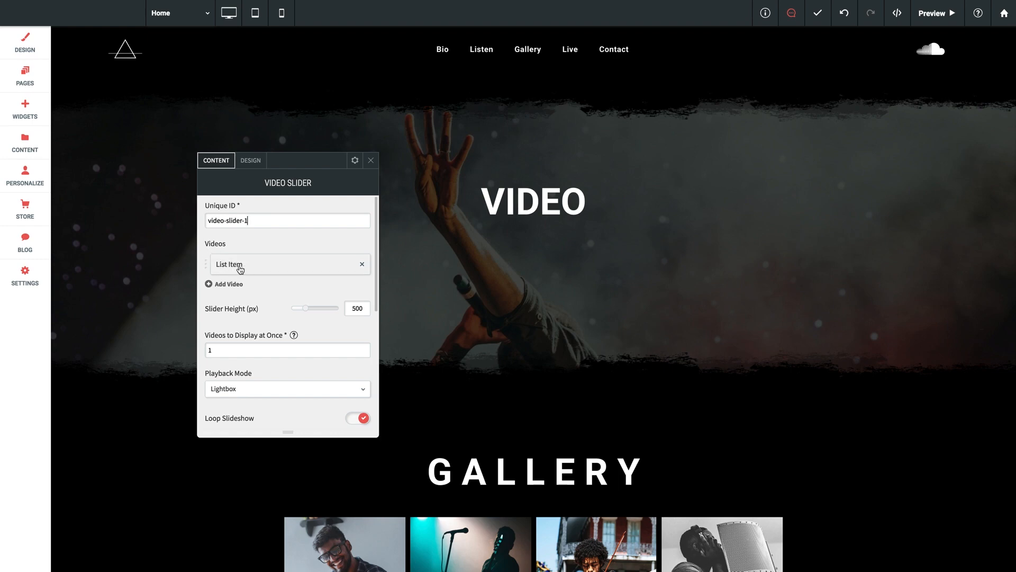
Step: Expand the first video List Item to reveal its Video URL and Custom Poster fields
left_click(228, 264)
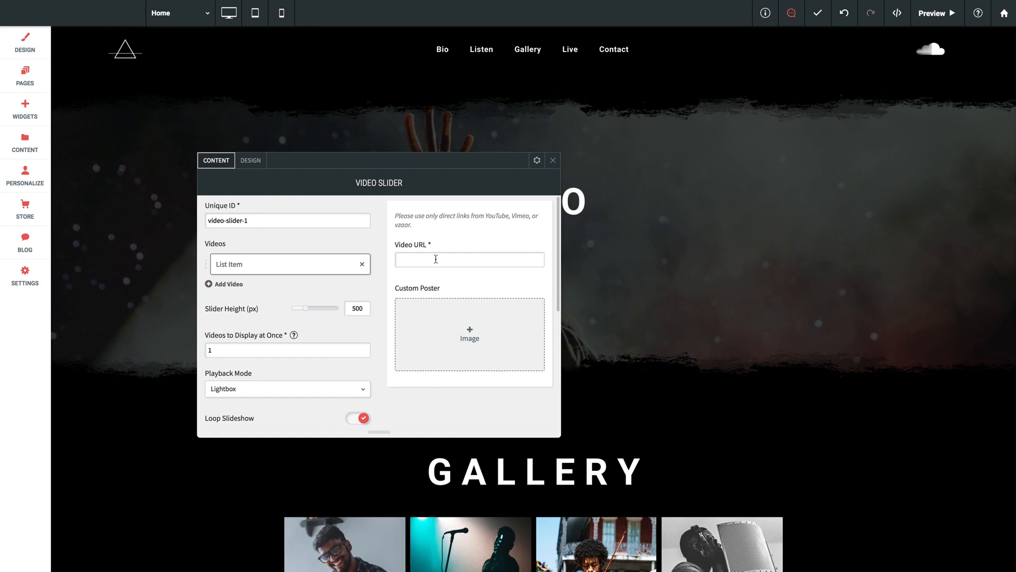
mouse_move(488, 327)
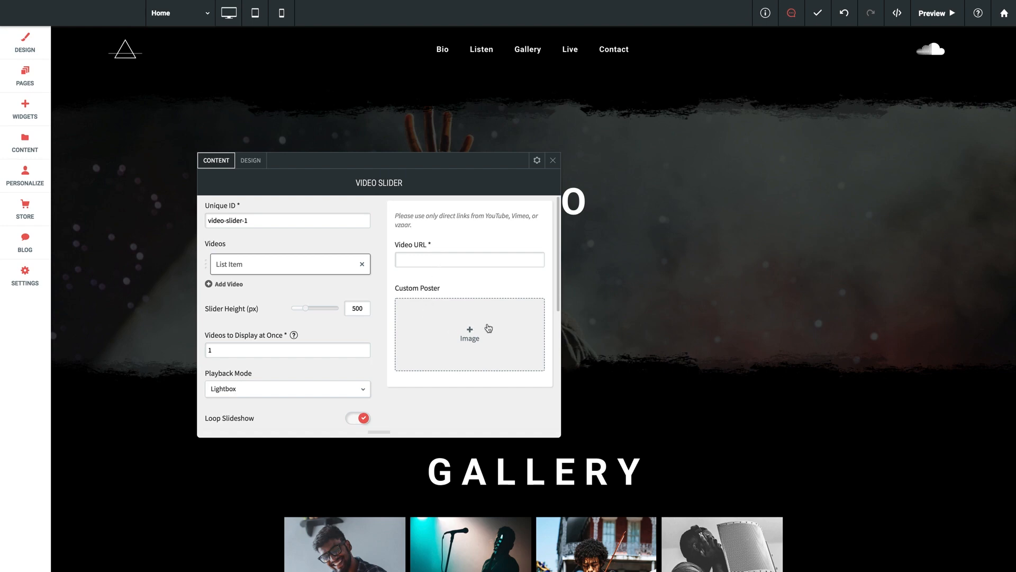
mouse_move(428, 282)
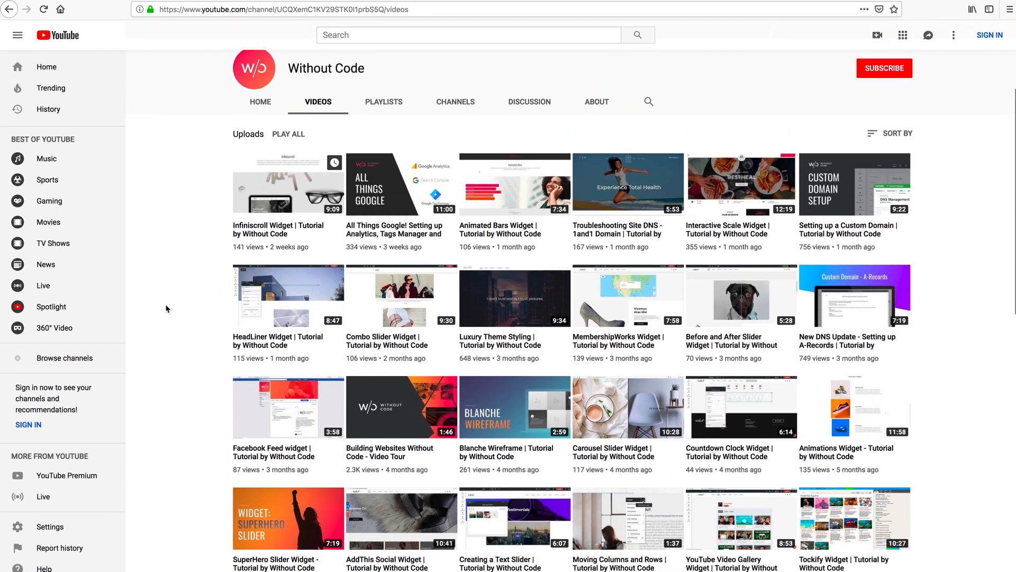
Step: Copy the youtu.be share link of the Infiniscroll Widget tutorial on YouTube
scroll("down", 3)
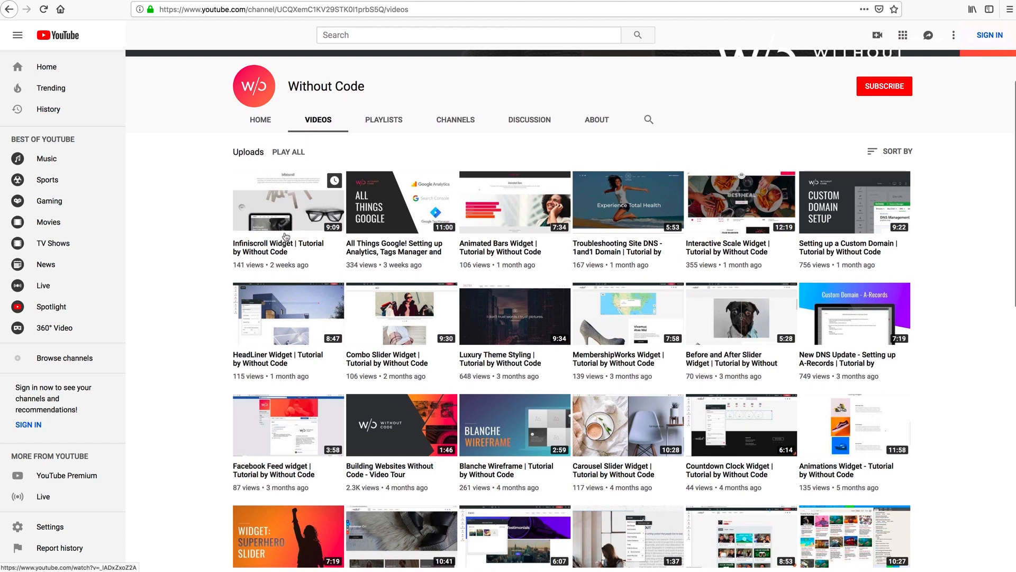
mouse_move(282, 252)
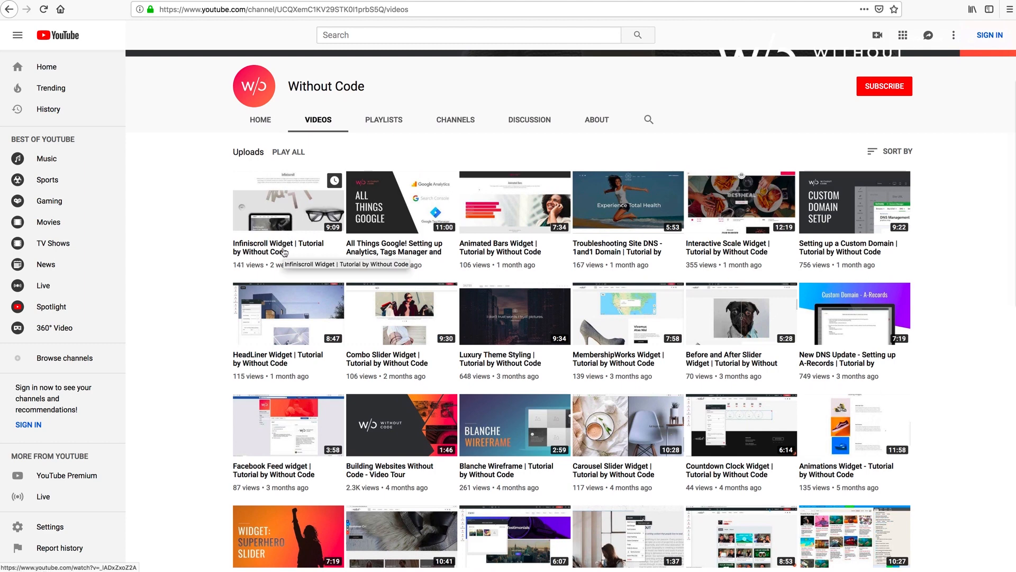
left_click(286, 211)
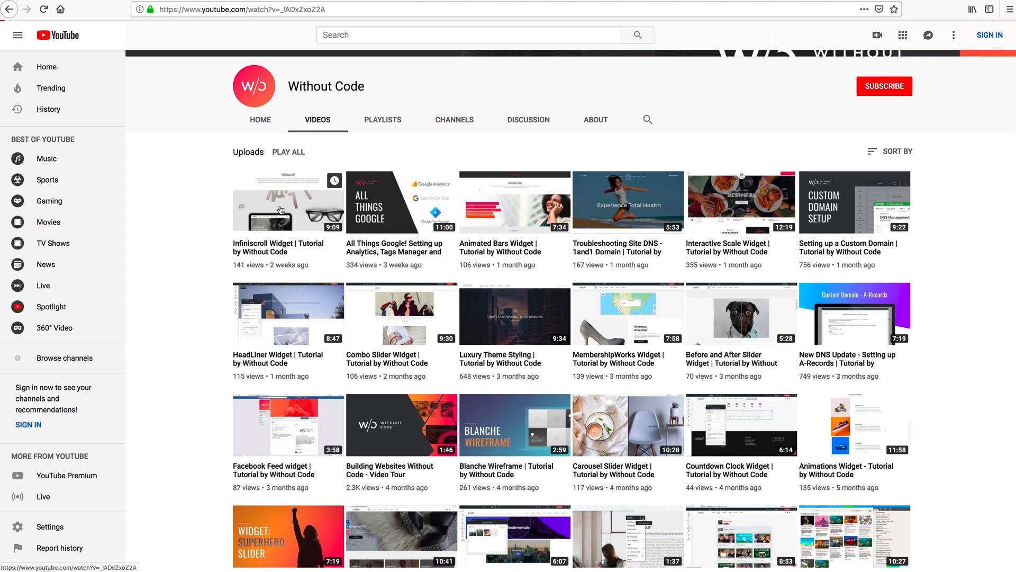
left_click(288, 201)
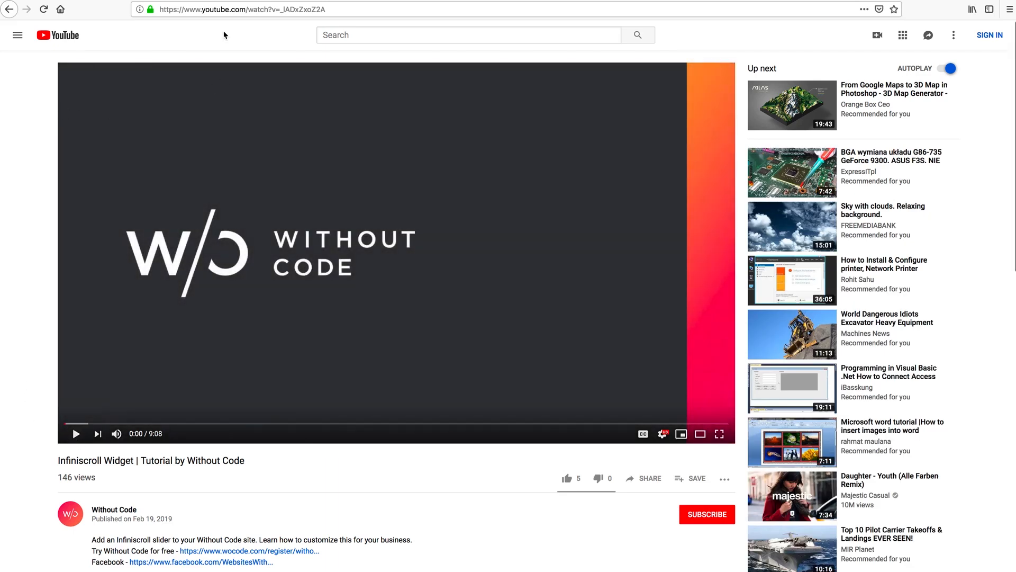
mouse_move(469, 446)
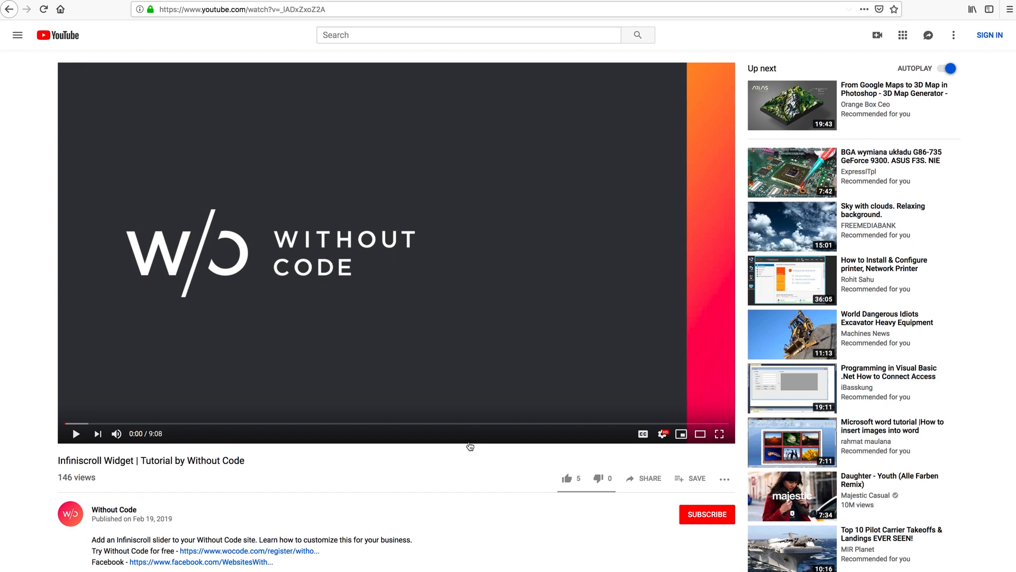
scroll("down", 3)
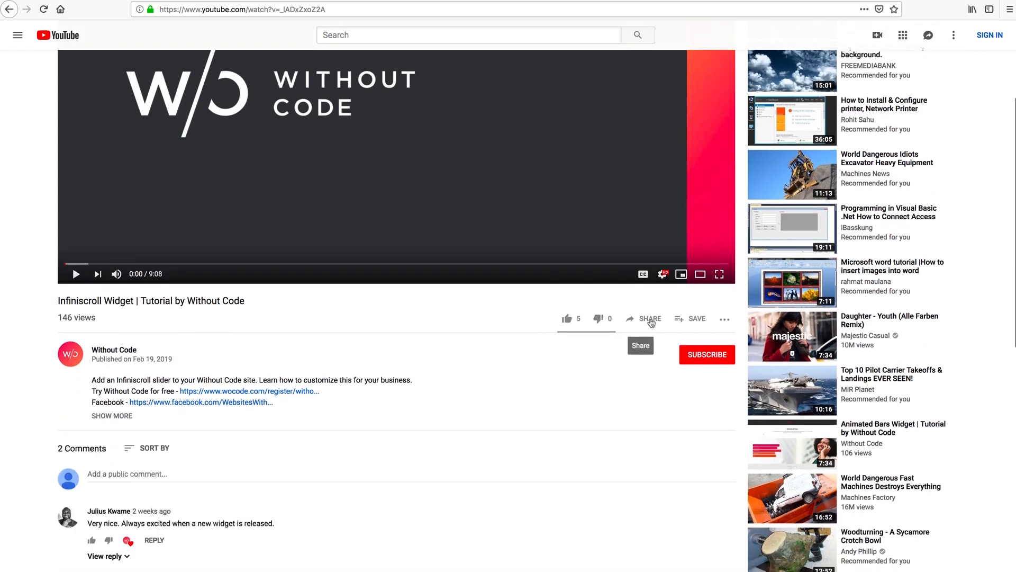
left_click(648, 318)
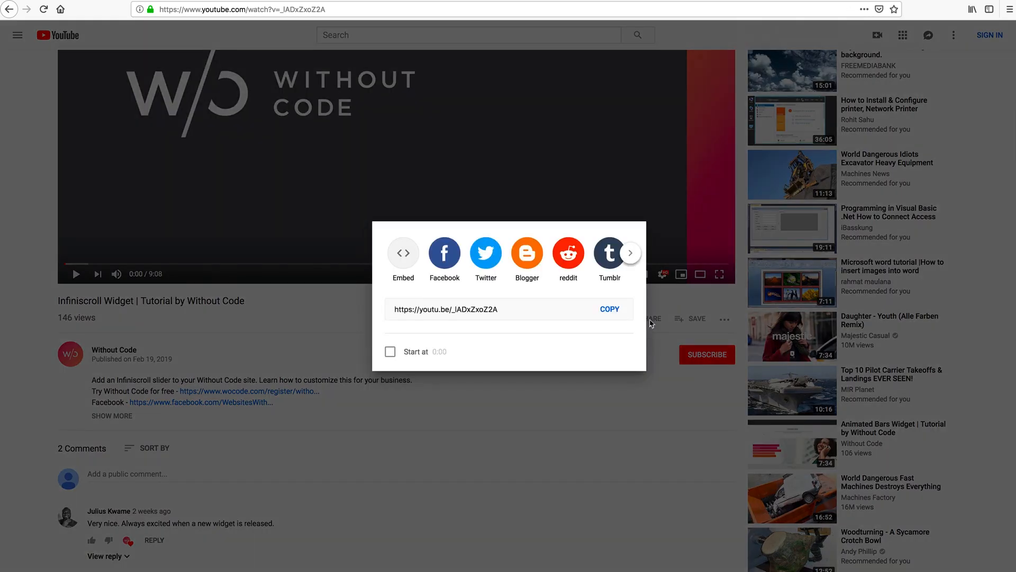
mouse_move(509, 345)
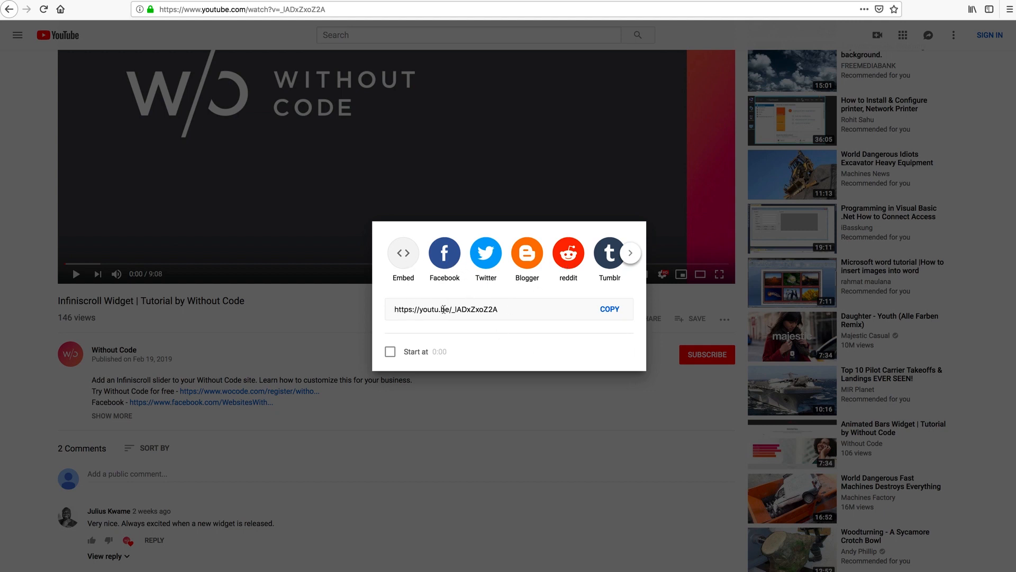
mouse_move(555, 309)
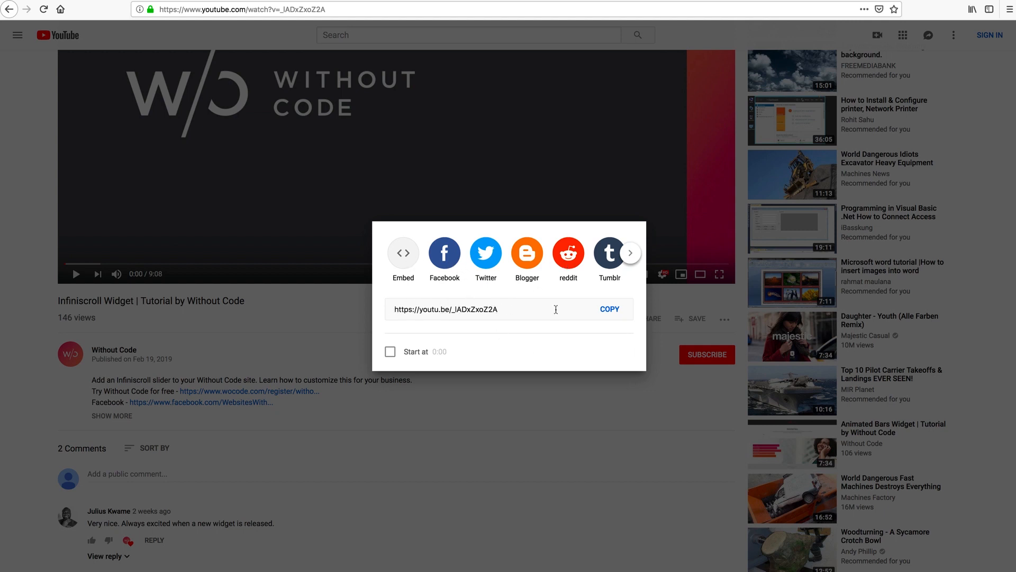
left_click(608, 309)
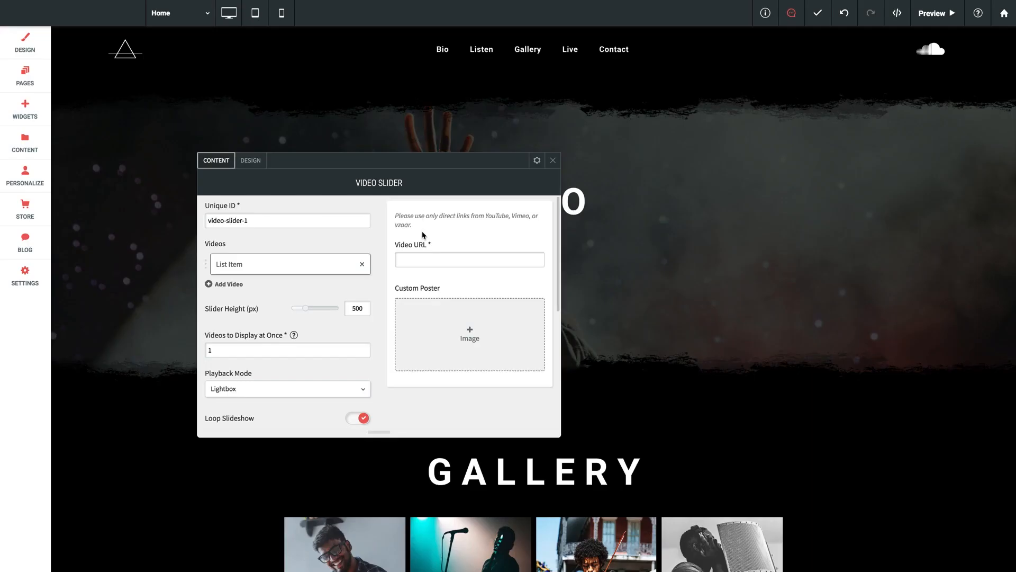
type("https://youtu.be/_lADxZxoZ2A")
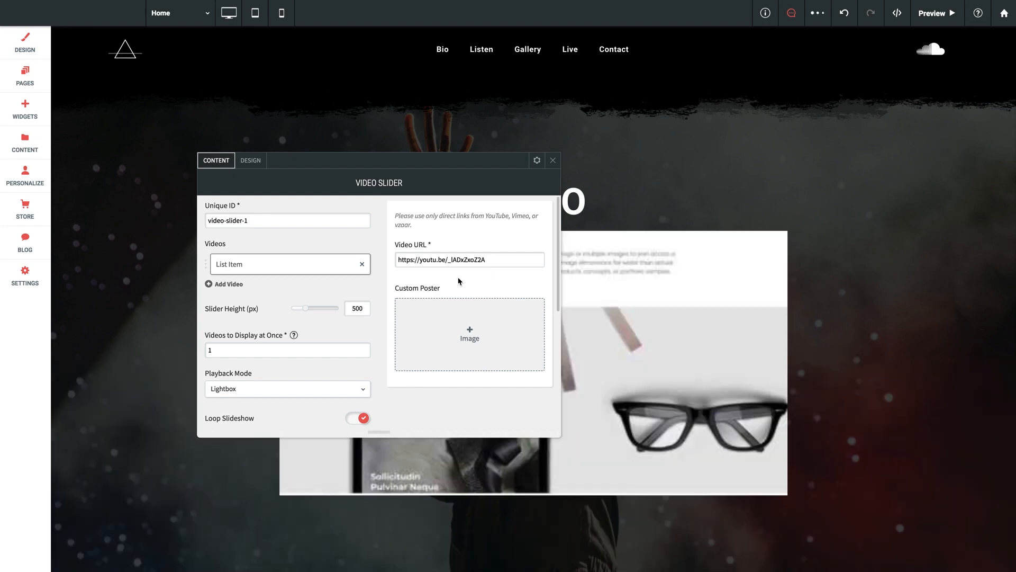
mouse_move(480, 187)
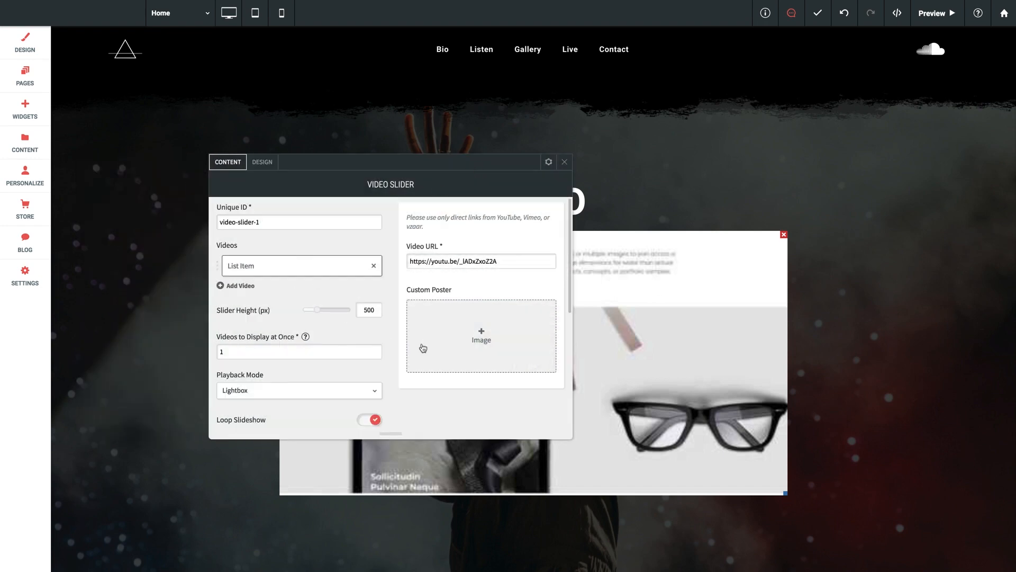
mouse_move(625, 384)
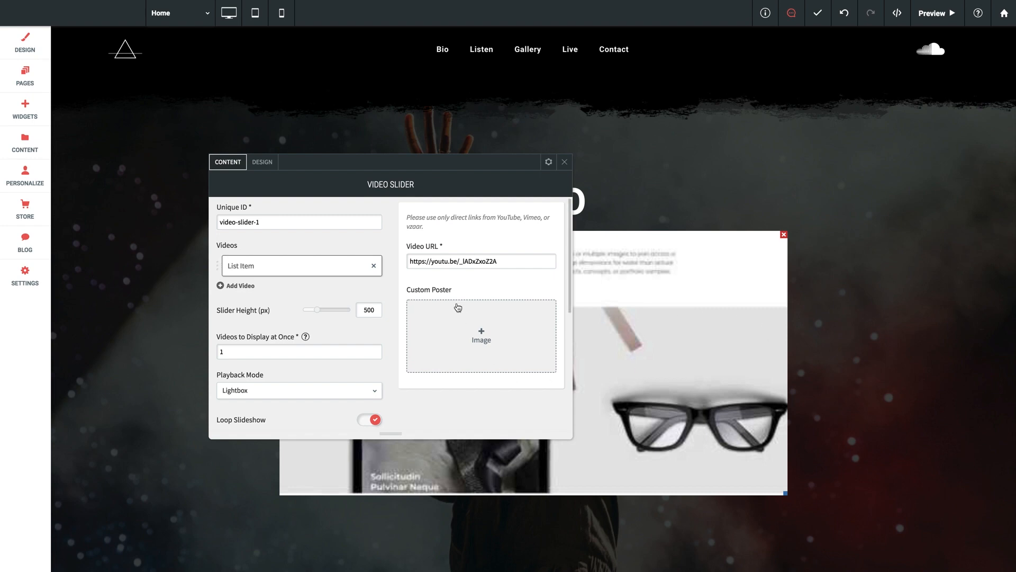
mouse_move(457, 297)
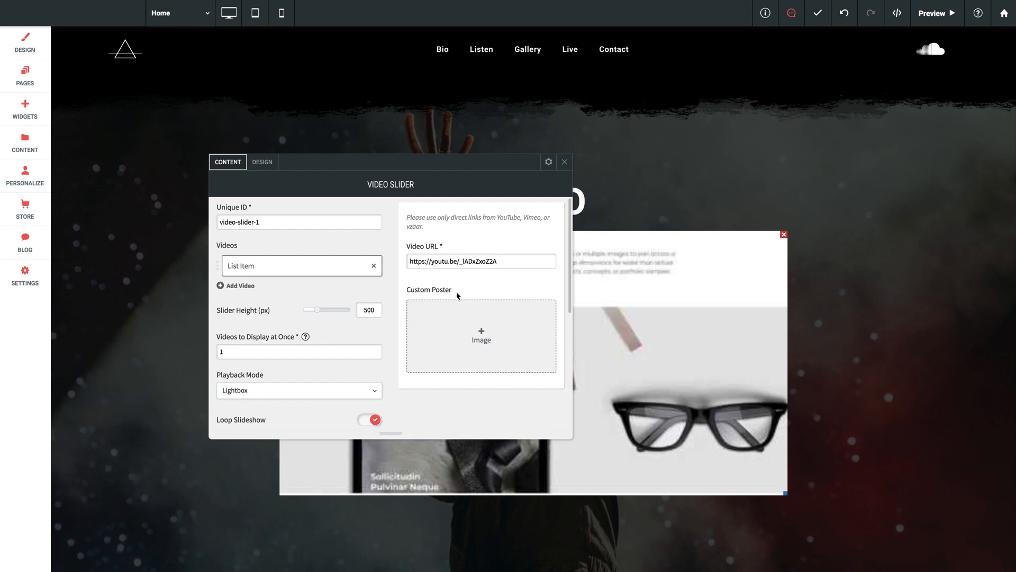
mouse_move(461, 333)
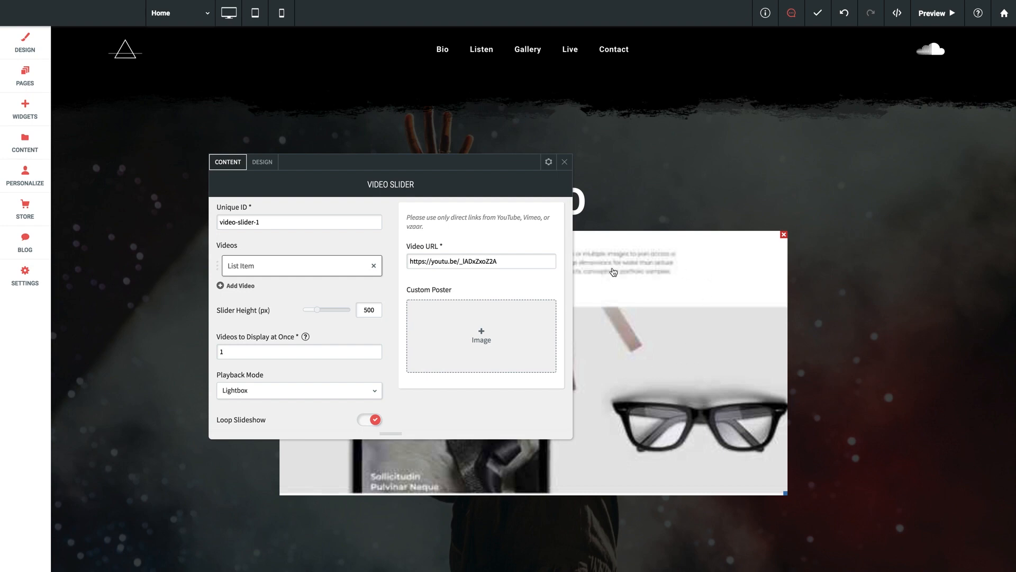
mouse_move(732, 290)
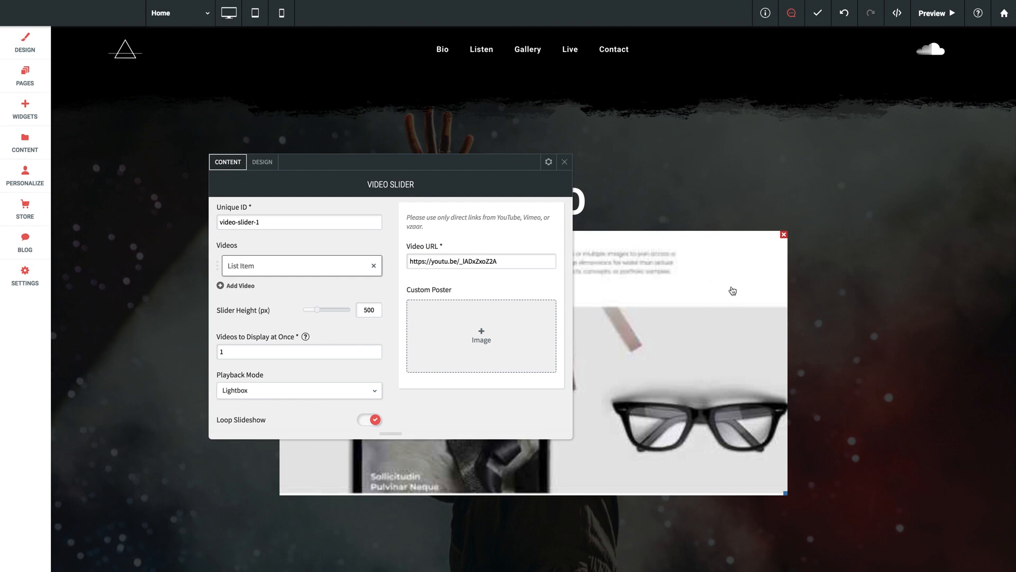
mouse_move(724, 437)
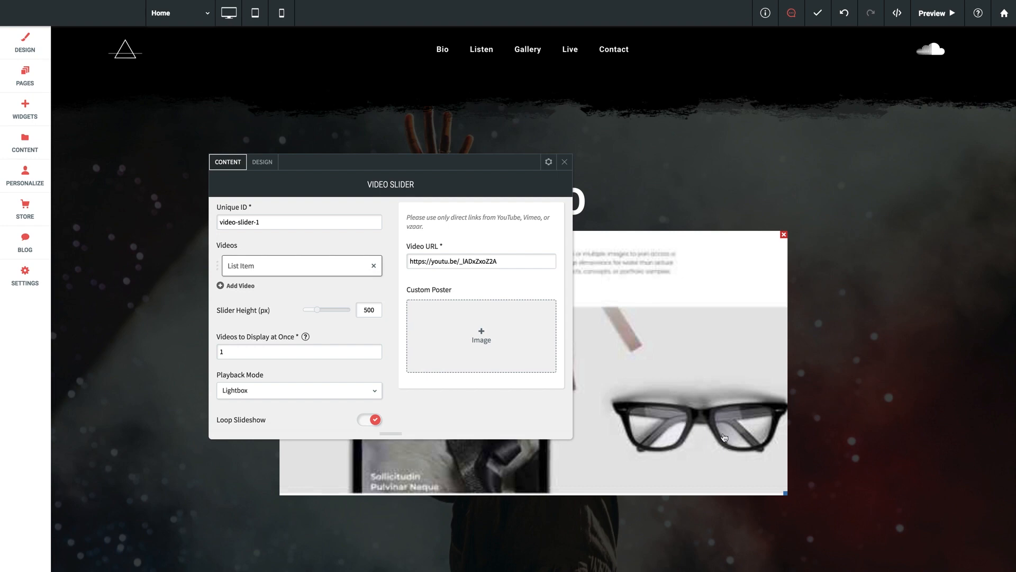
mouse_move(721, 434)
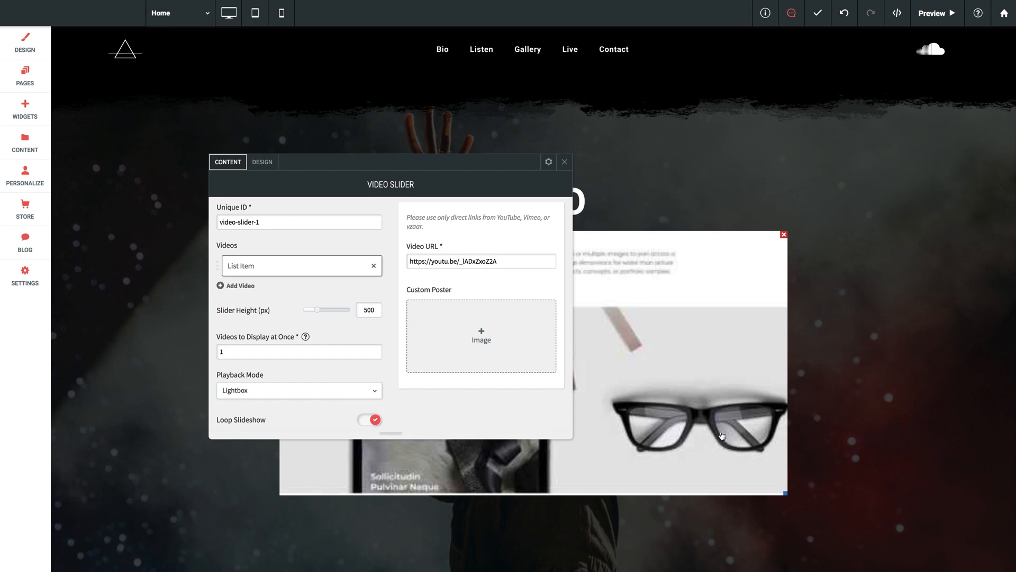
mouse_move(512, 368)
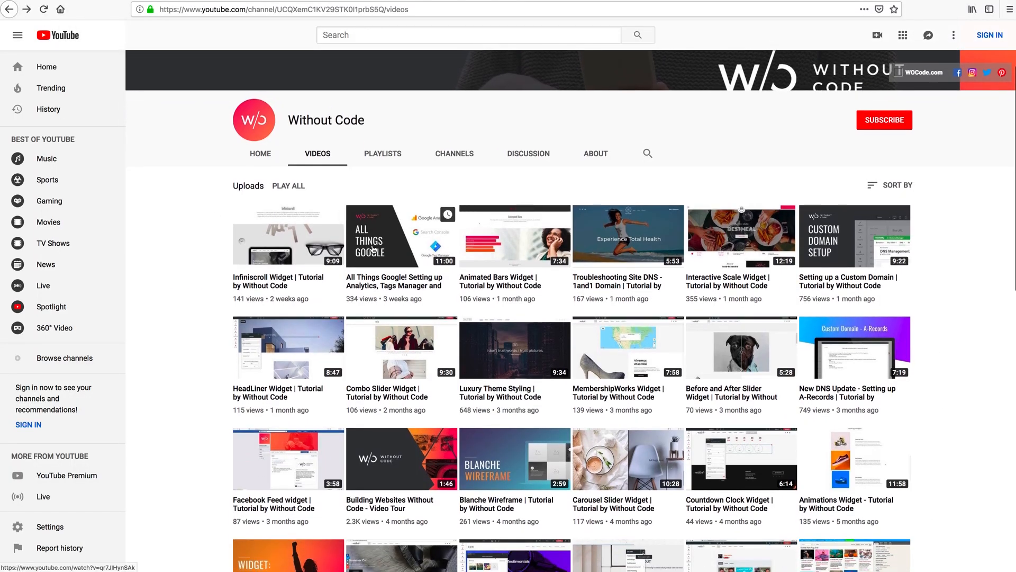
left_click(401, 235)
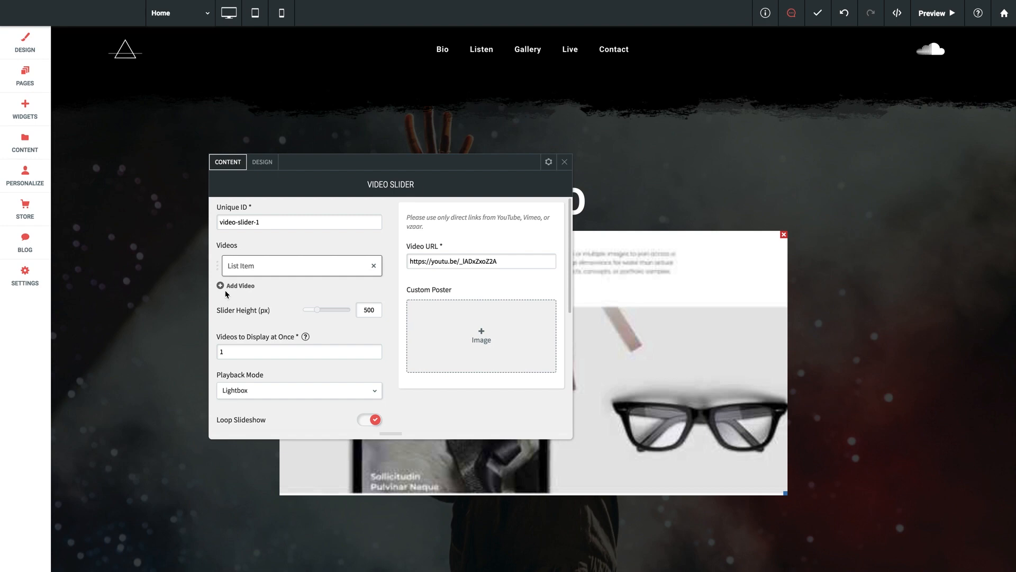
left_click(236, 285)
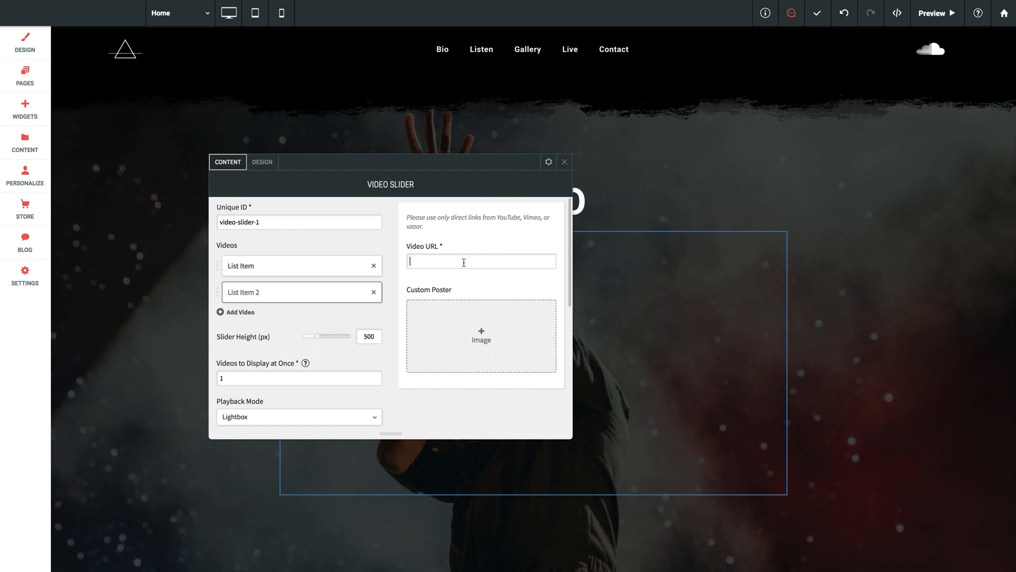
type("https://www.youtube.com/watch?v=qr7JIHynSAk")
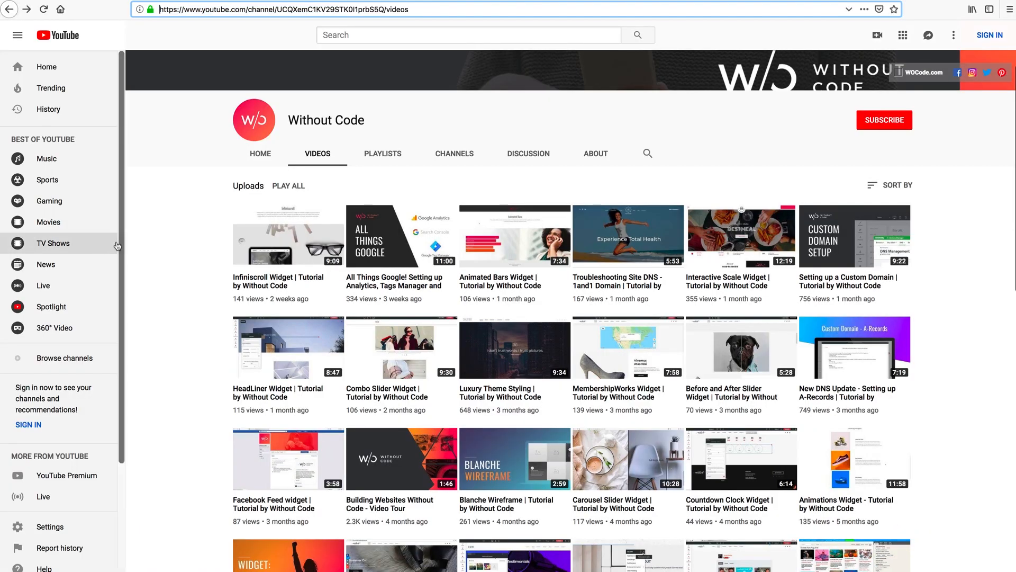
mouse_move(481, 258)
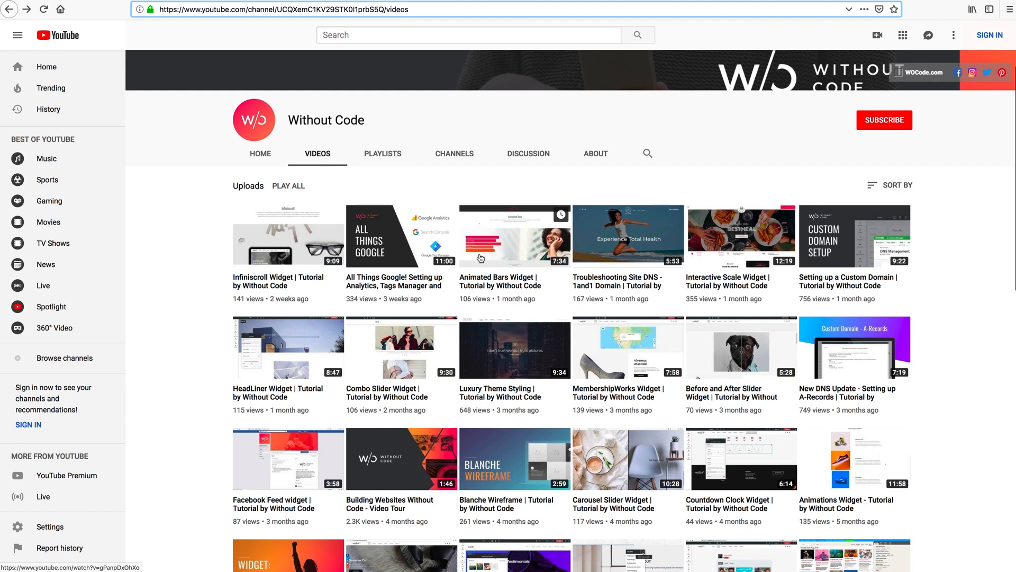
mouse_move(504, 257)
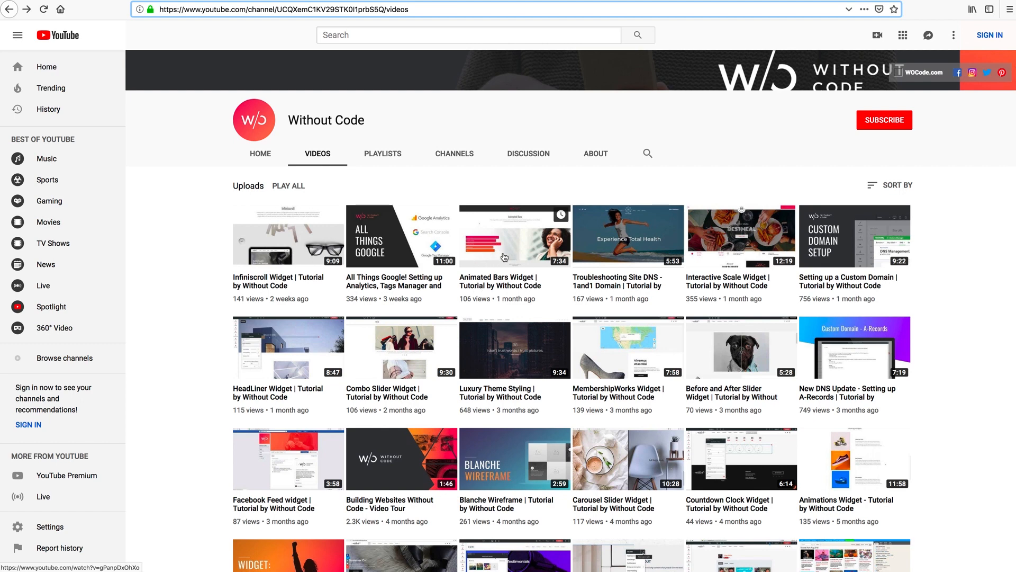
Step: Copy the Animated Bars Widget tutorial's address and add a third video entry for it
left_click(514, 235)
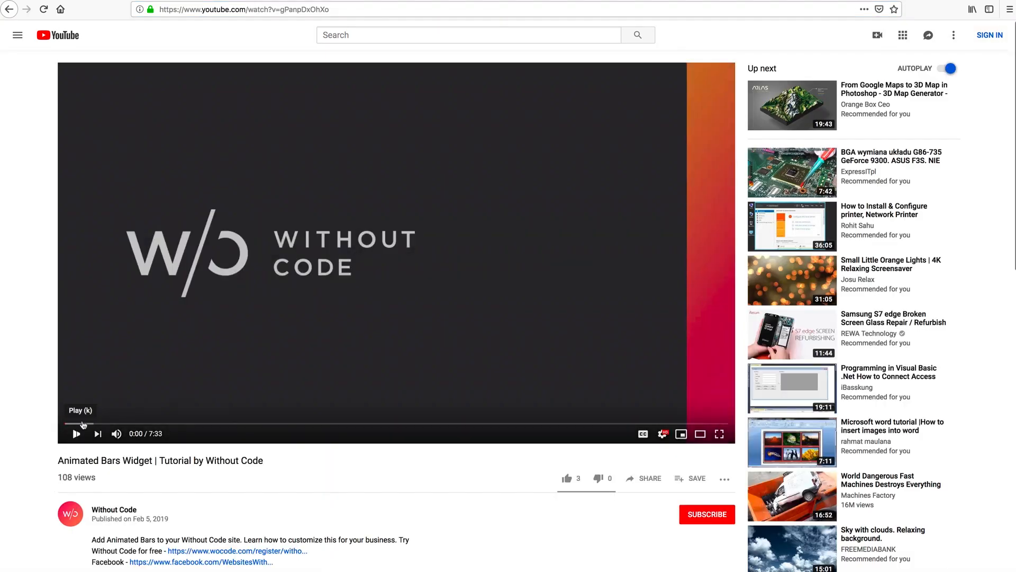
left_click(243, 10)
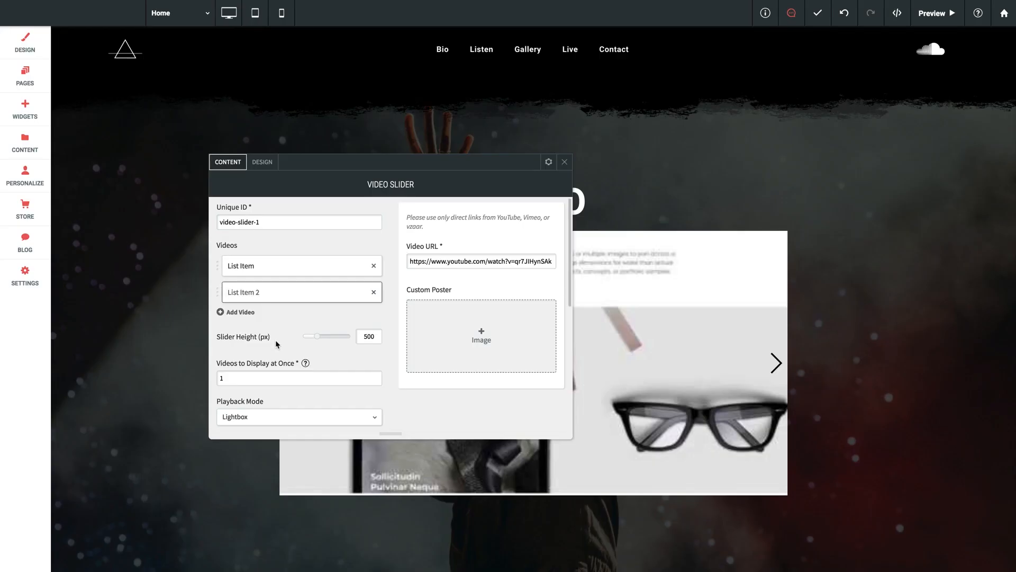
left_click(236, 311)
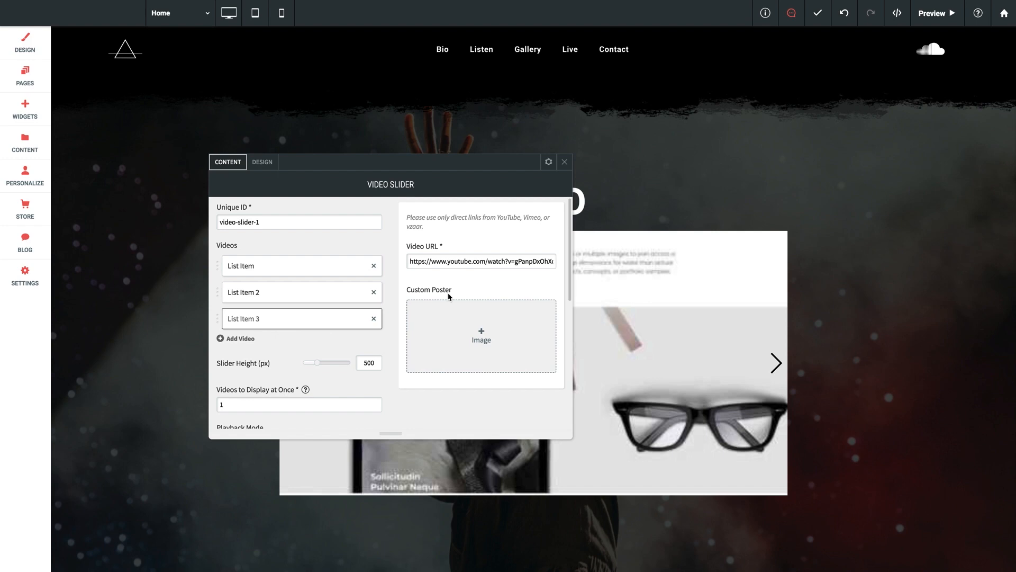
Step: Set the Slider Height to 350 px and close the Video Slider settings
scroll("down", 3)
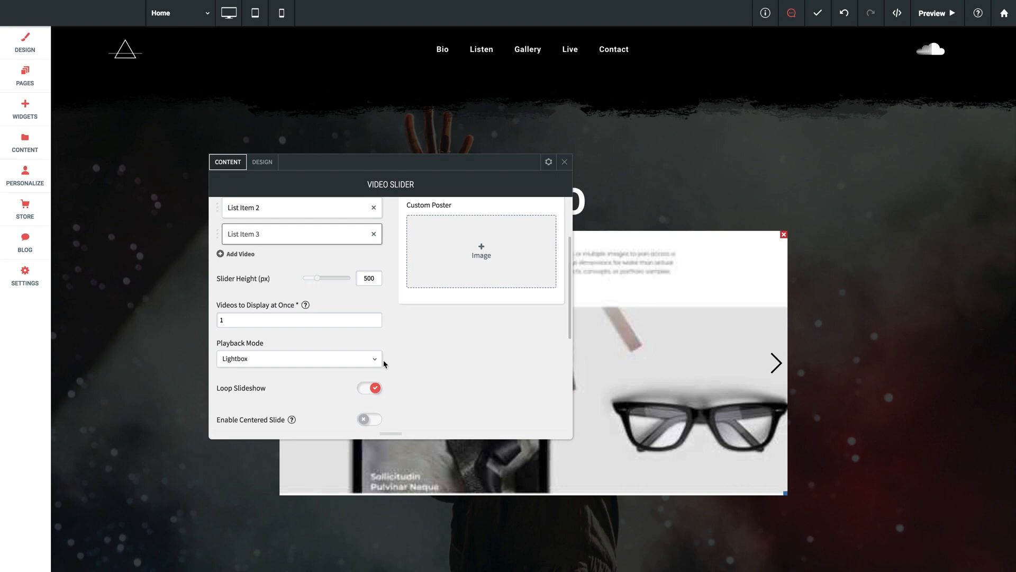
mouse_move(660, 360)
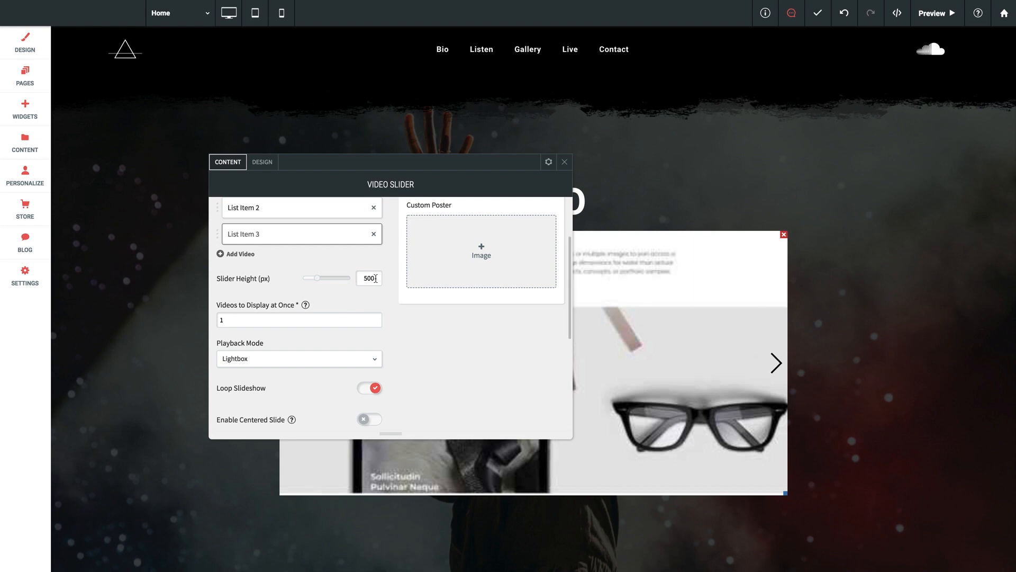
triple_click(369, 279)
type("350")
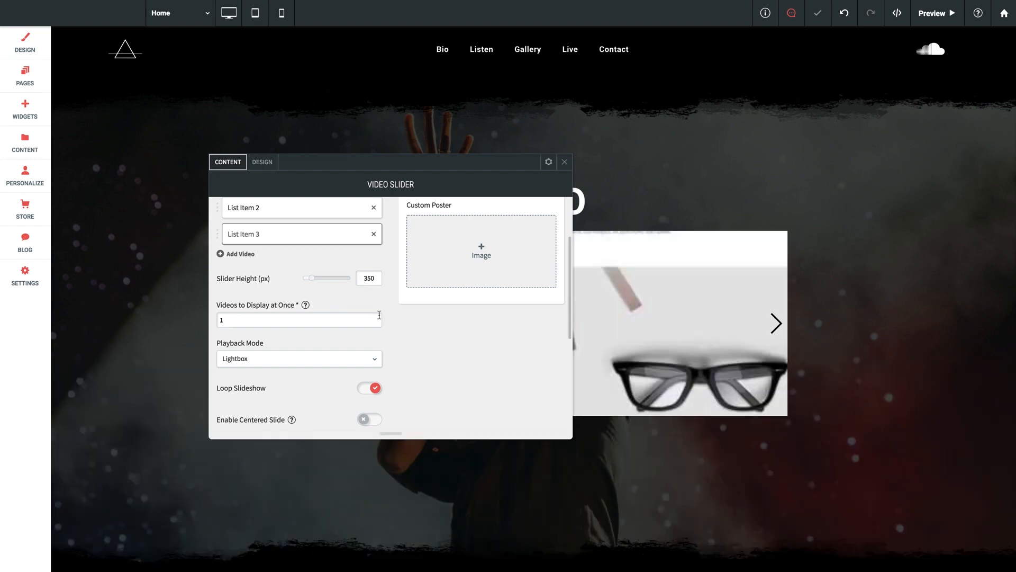
mouse_move(463, 169)
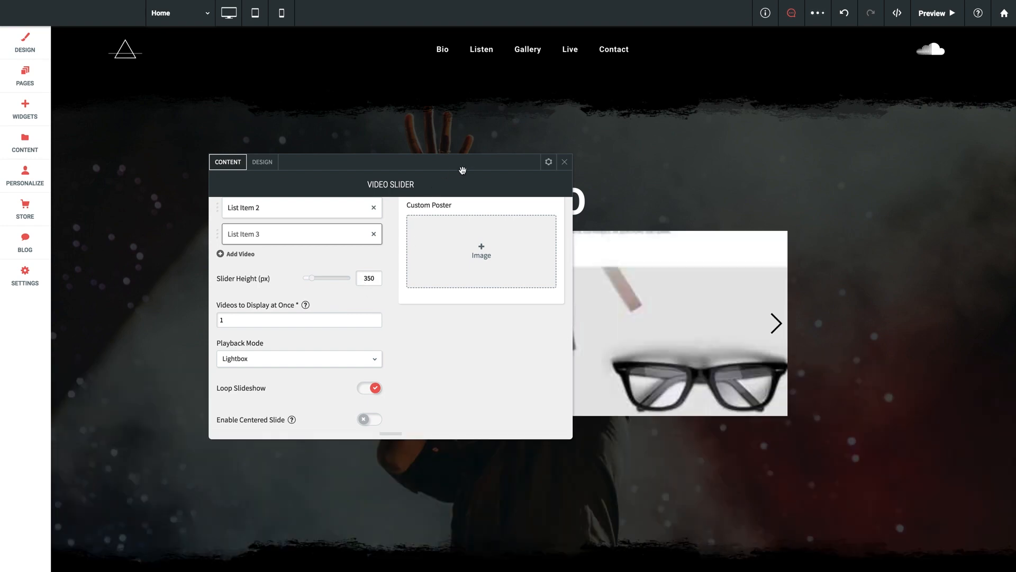
left_click(563, 161)
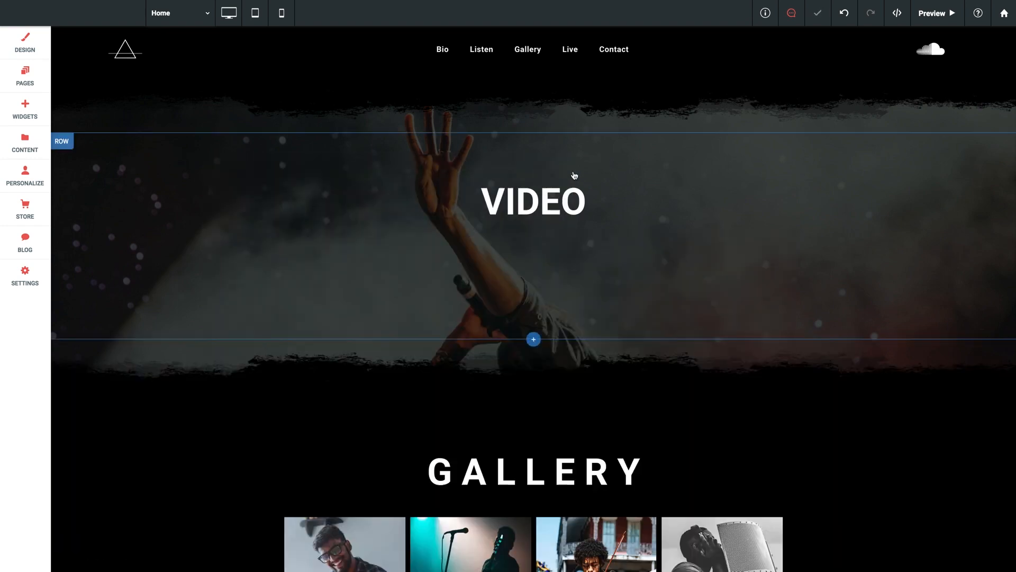
Step: Close the Row Design panel and switch to previewing the page as a visitor
left_click(533, 339)
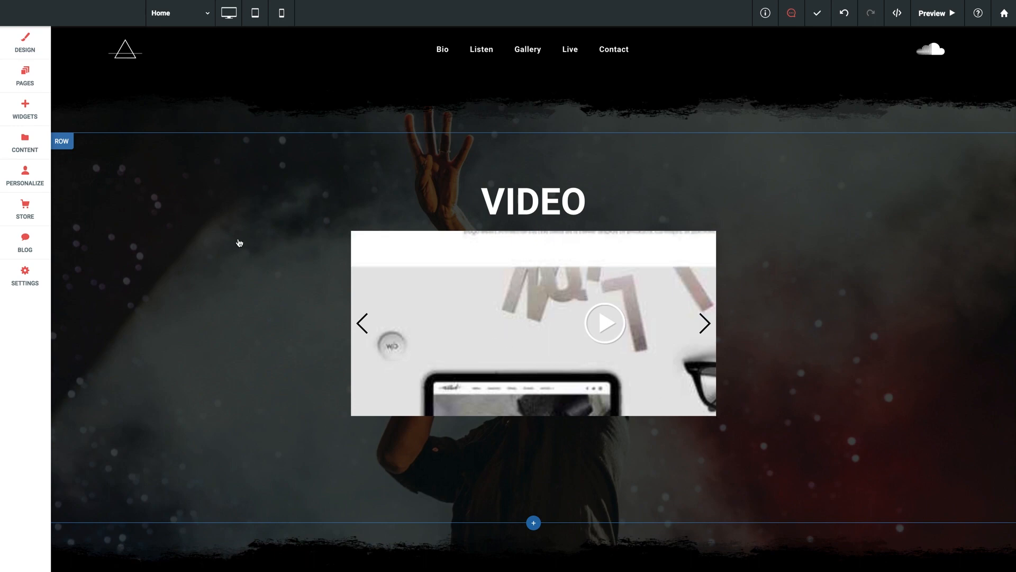
left_click(61, 141)
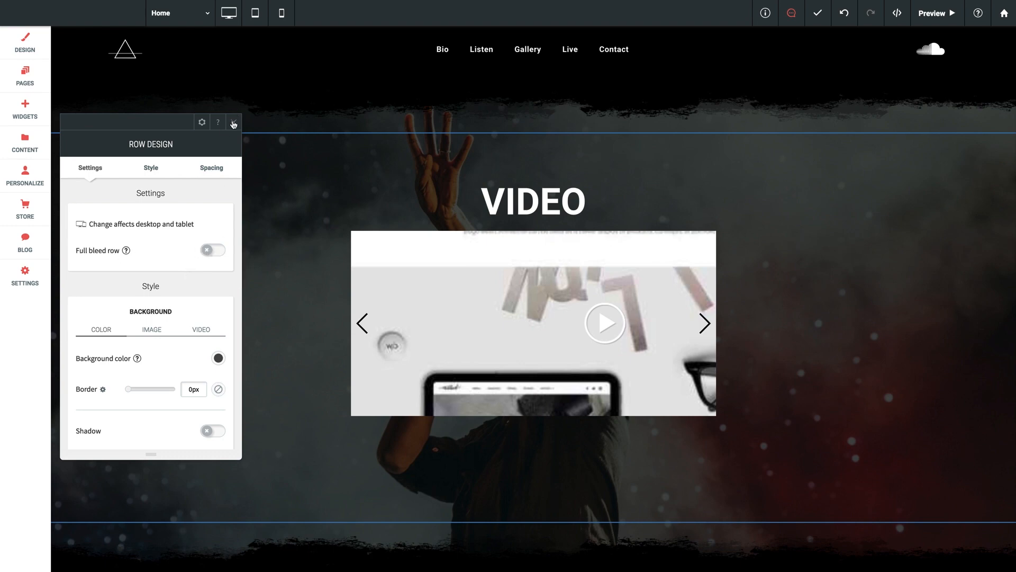
left_click(233, 123)
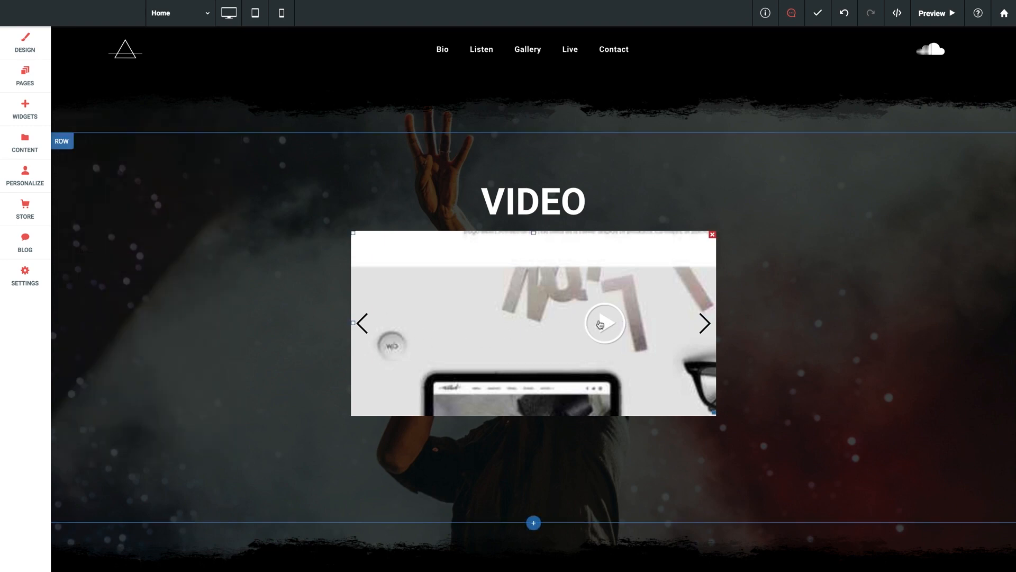
mouse_move(637, 339)
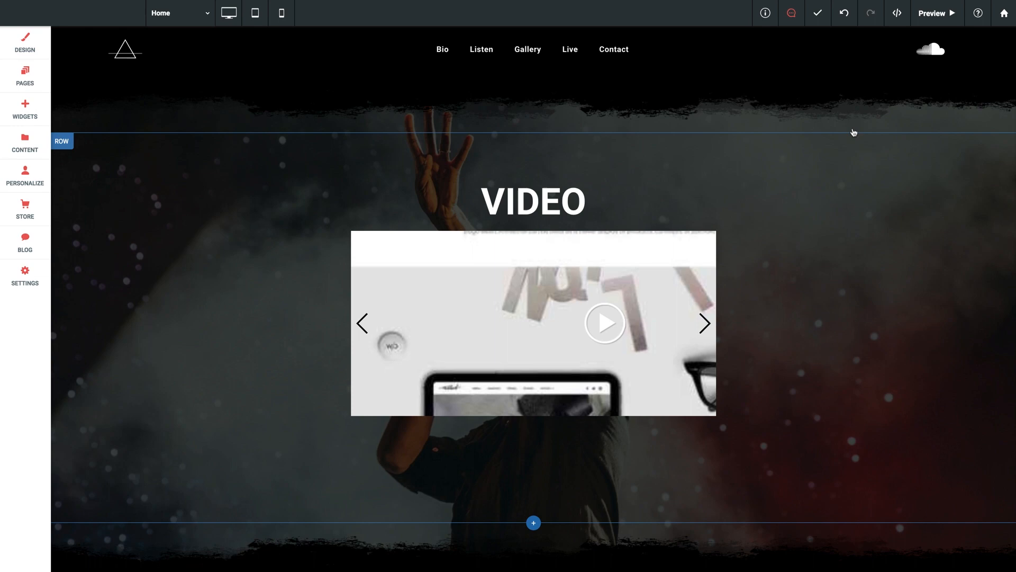
left_click(935, 12)
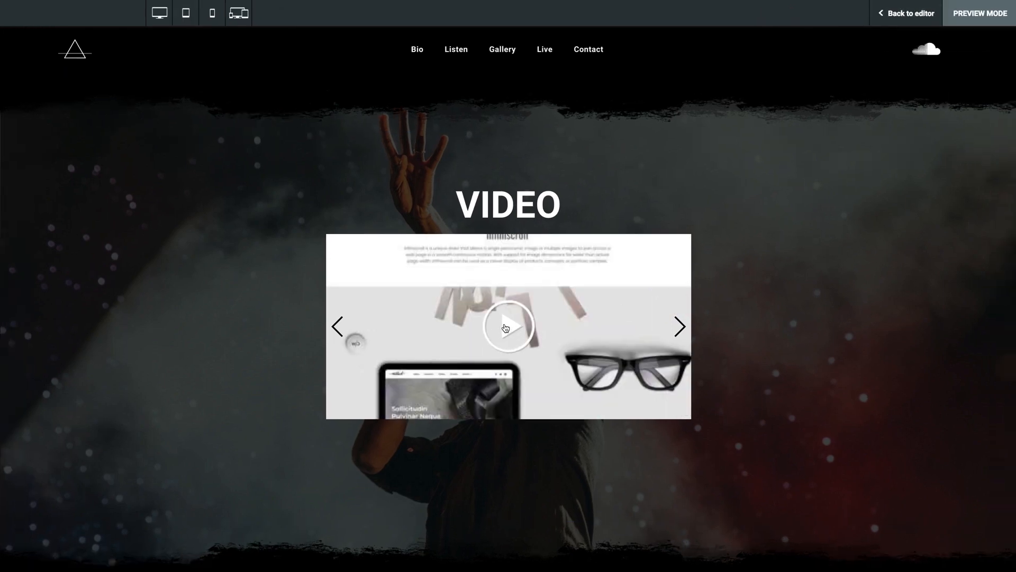
mouse_move(826, 209)
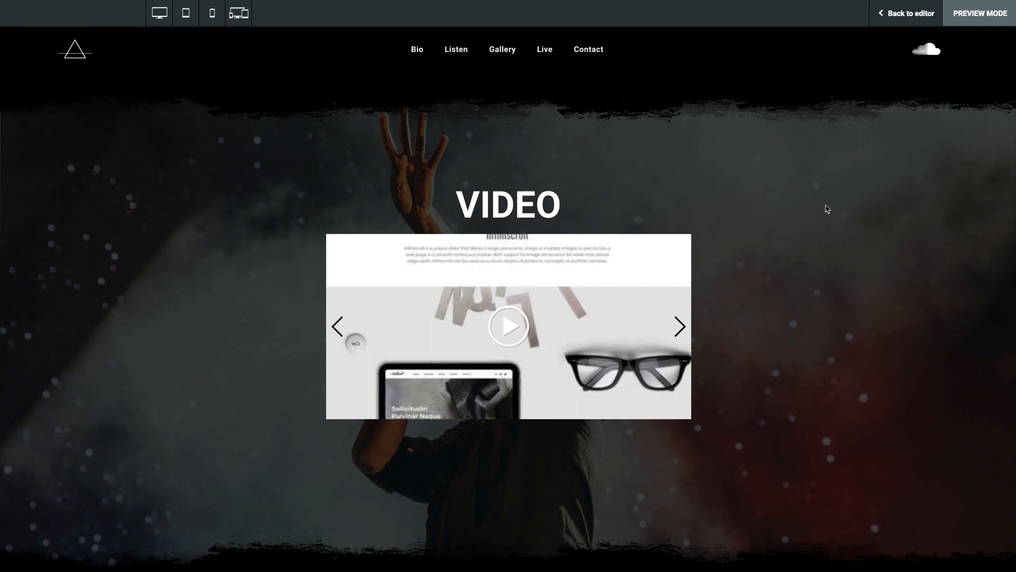
Step: Cycle the previewed slider through all three videos, then return to the editor
left_click(679, 326)
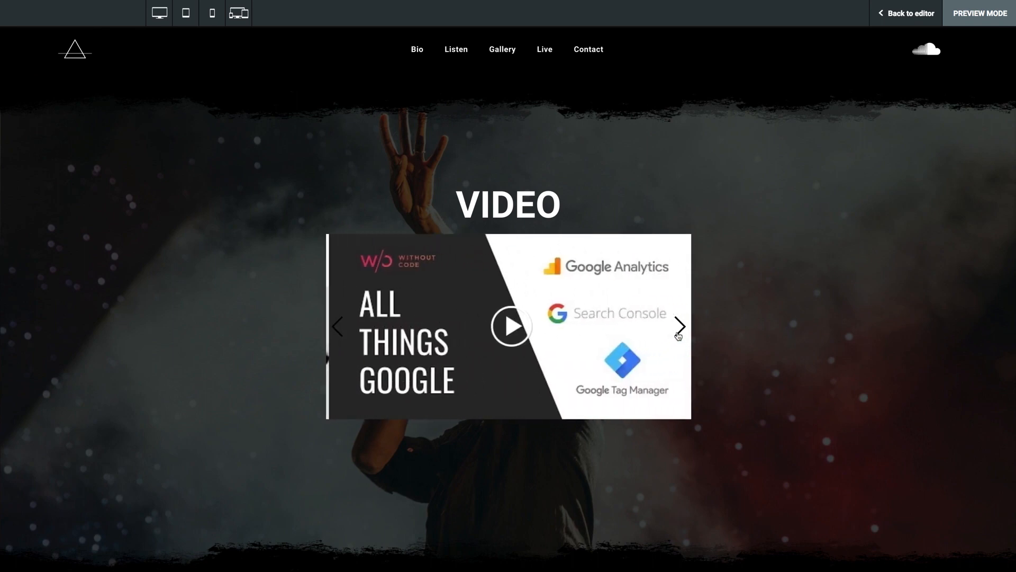
left_click(679, 326)
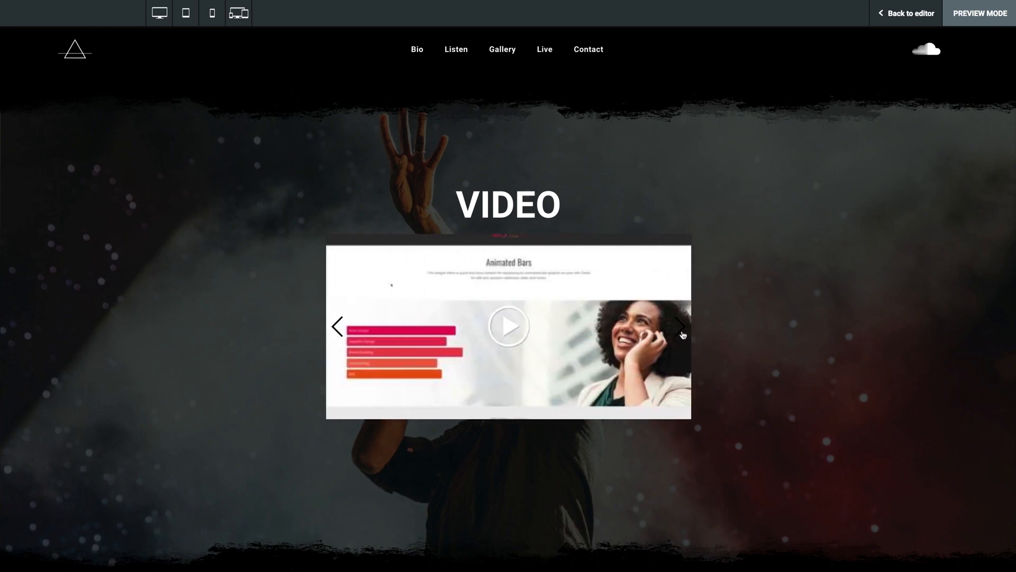
left_click(679, 326)
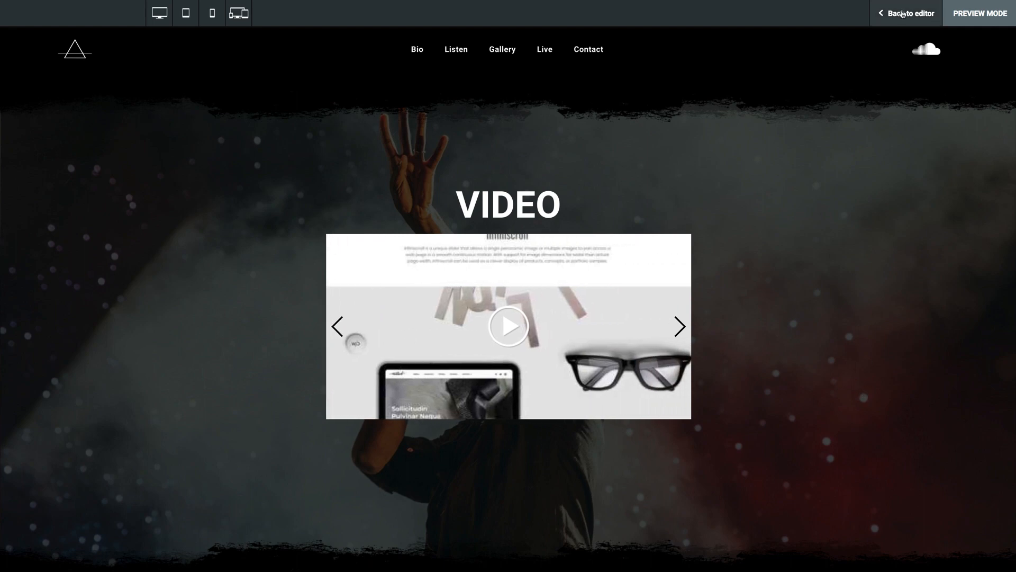
left_click(909, 13)
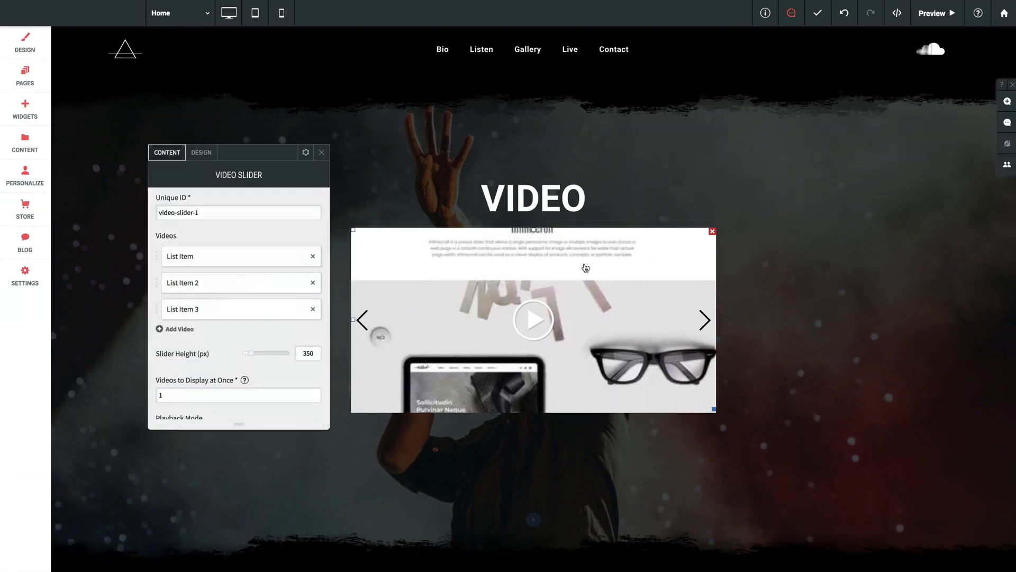
Step: Set Videos to Display at Once to 2 so two tutorials sit side by side
scroll("down", 3)
type("2")
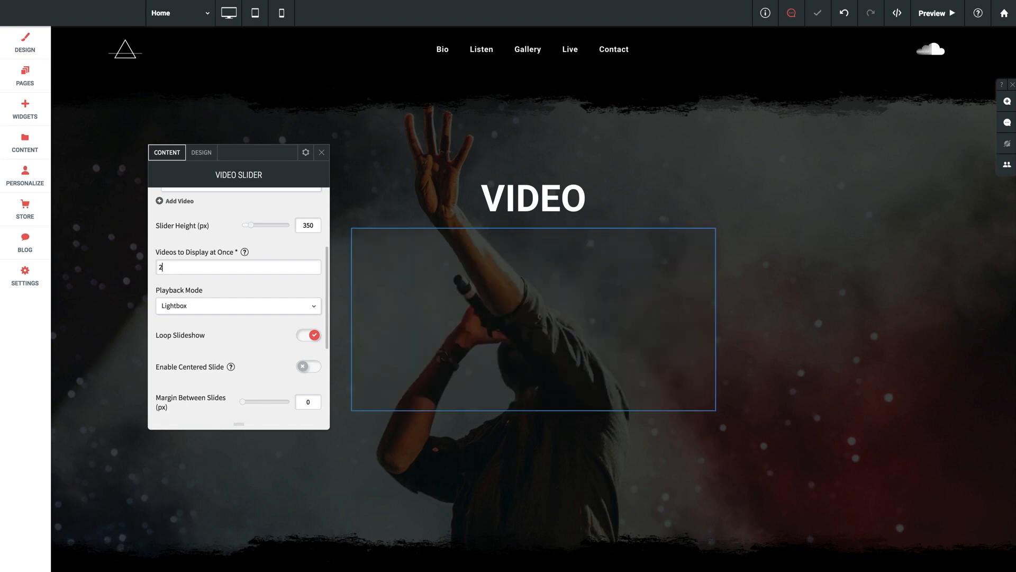
left_click(238, 267)
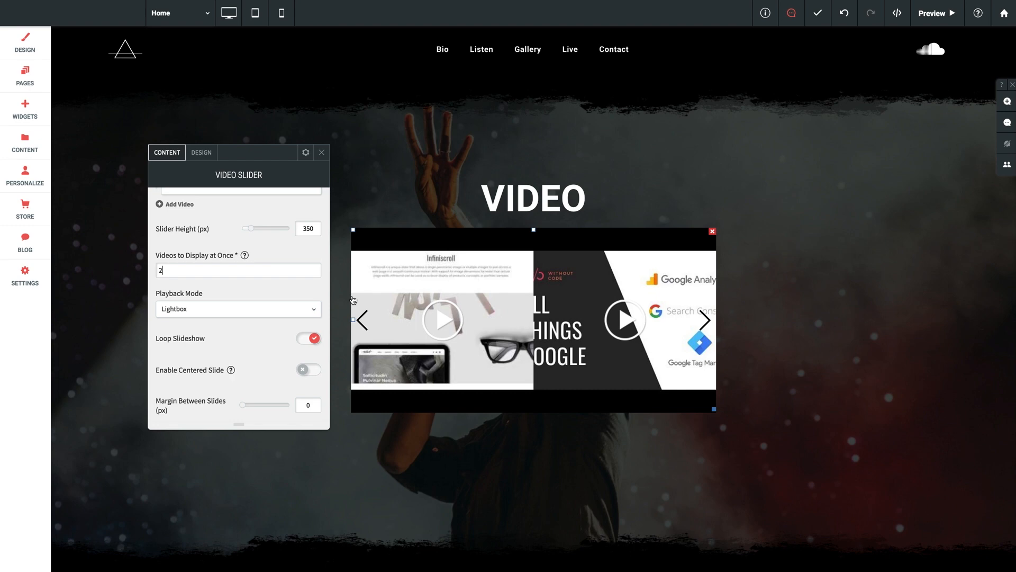
scroll("up", 3)
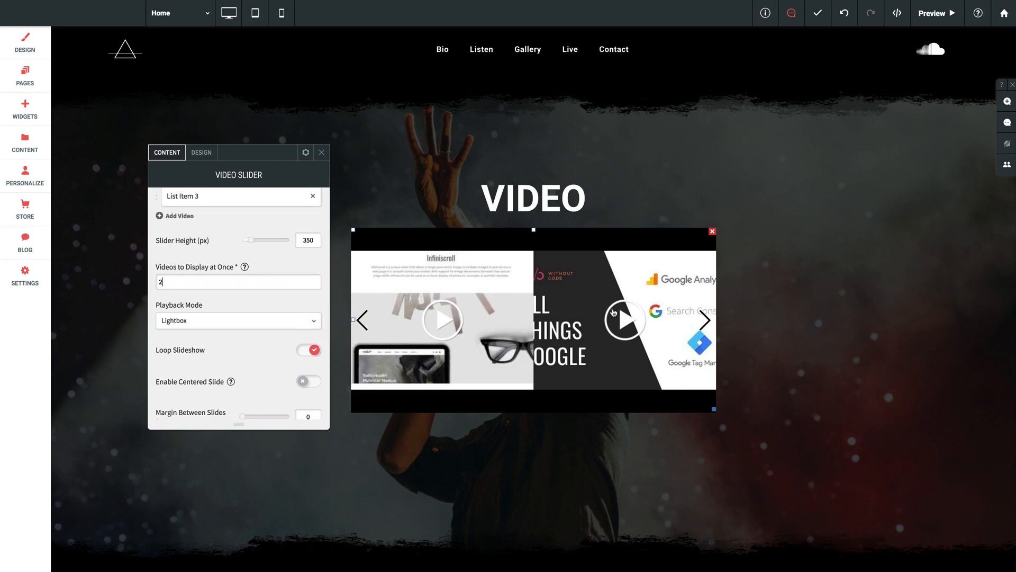
mouse_move(539, 420)
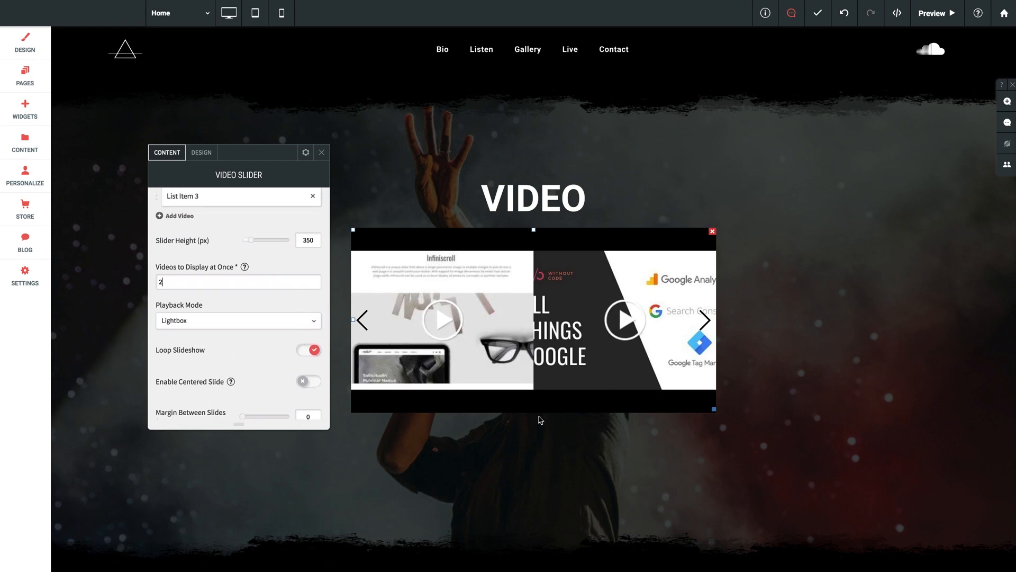
mouse_move(532, 260)
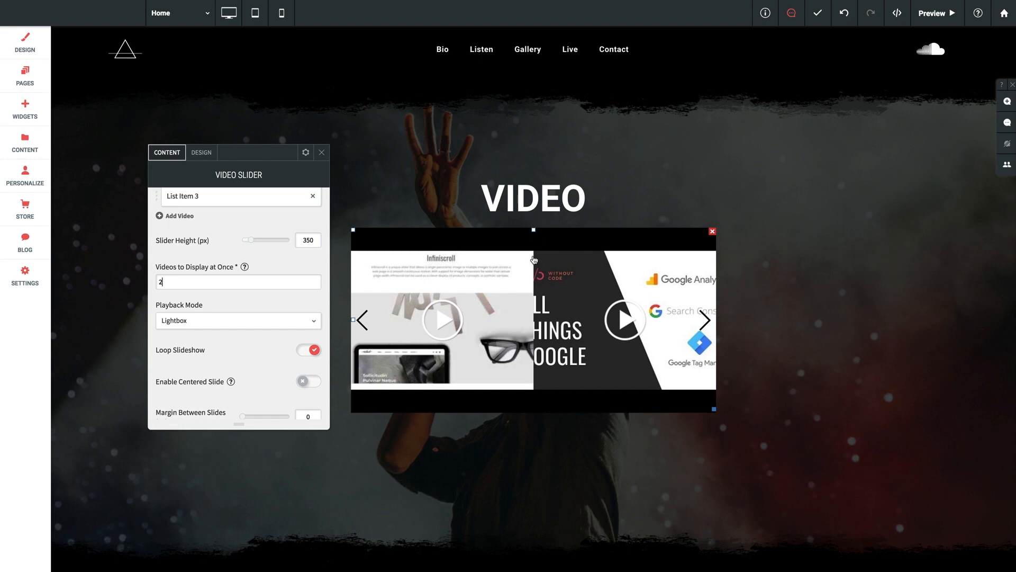
mouse_move(504, 422)
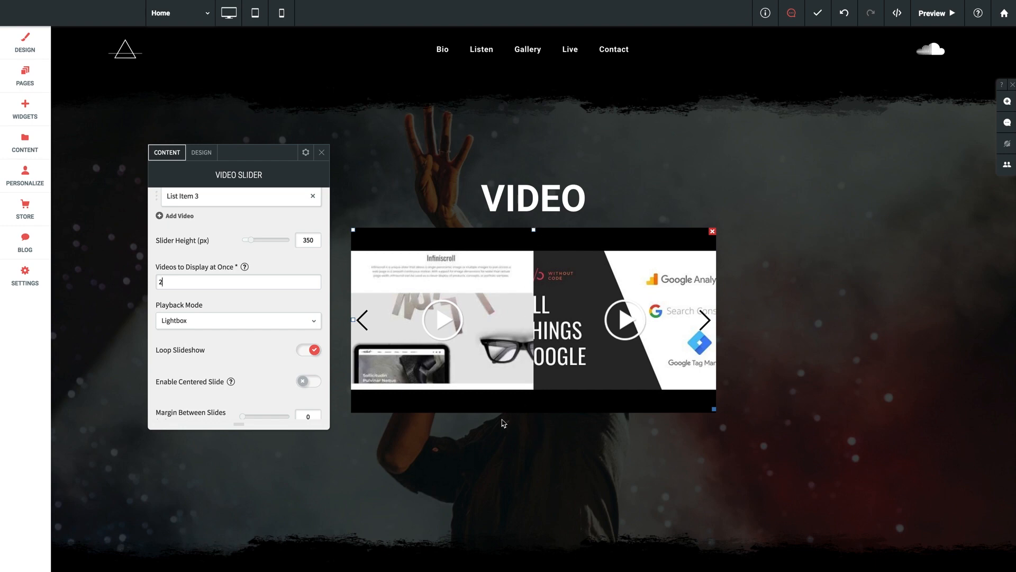
mouse_move(570, 485)
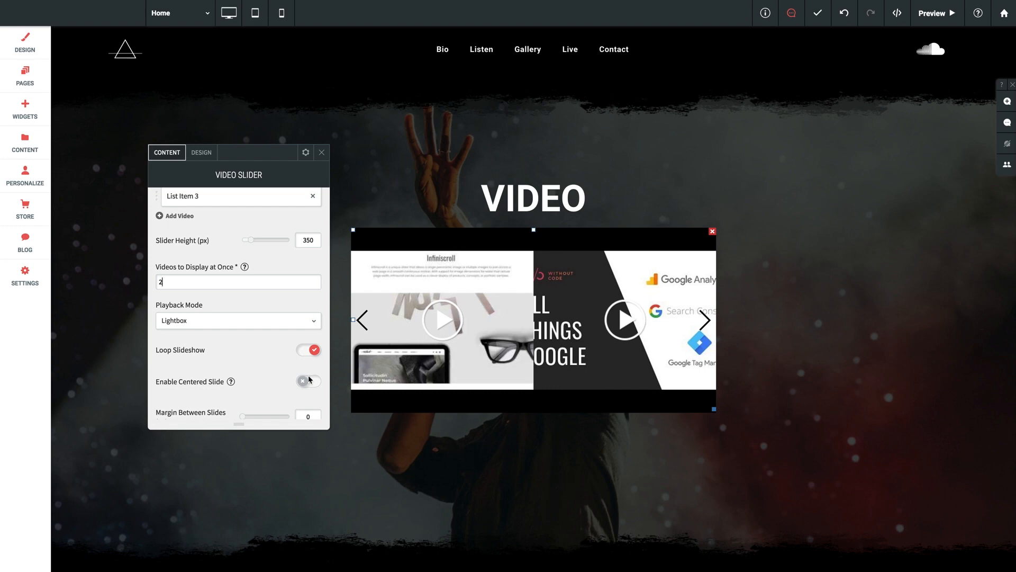
scroll("down", 3)
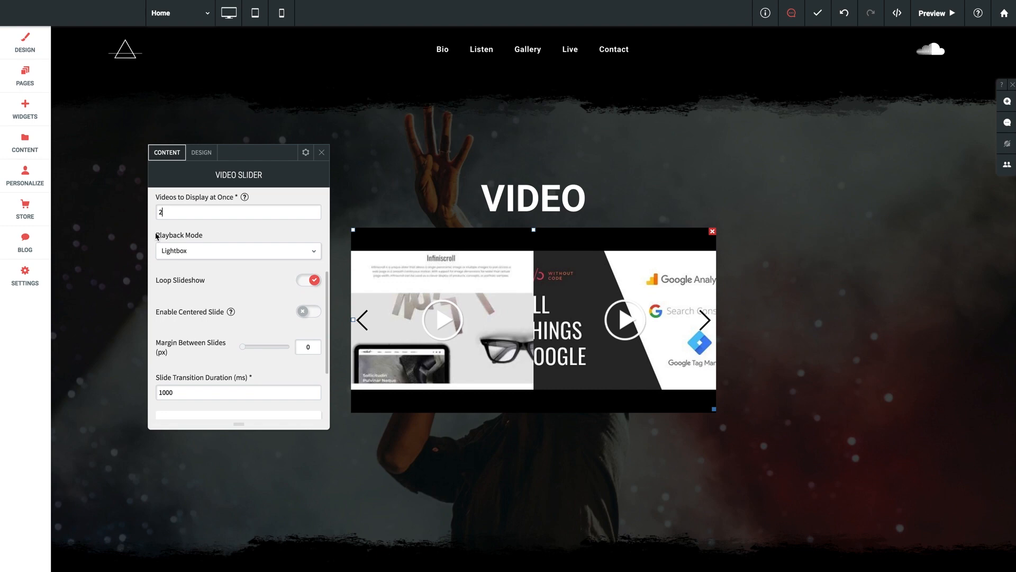
left_click(239, 251)
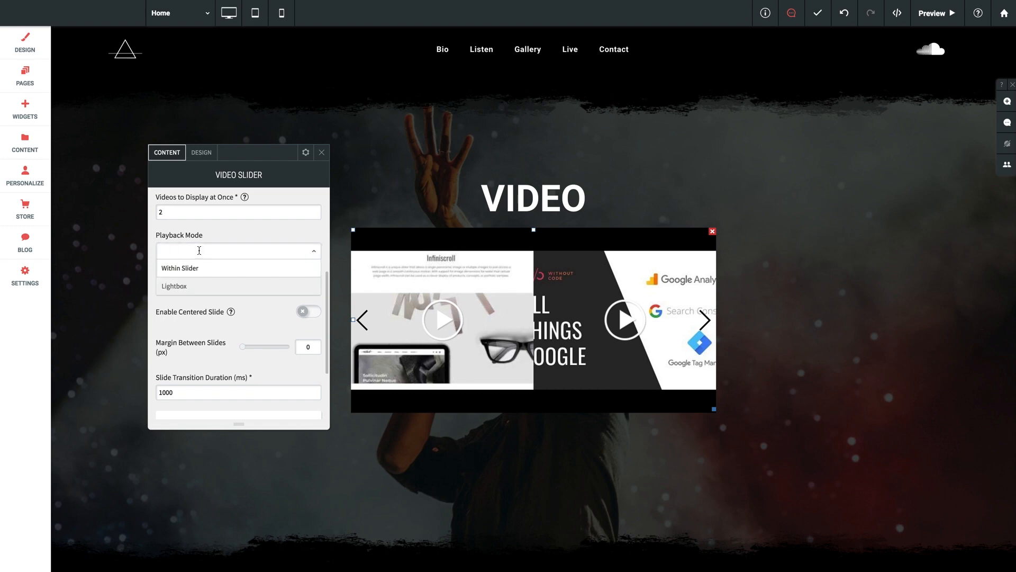
mouse_move(188, 287)
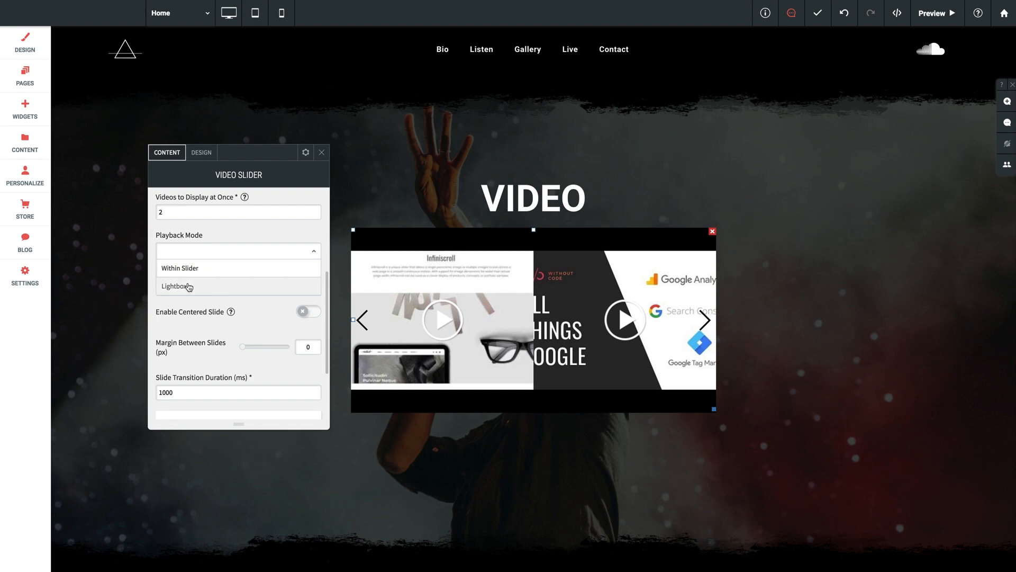
left_click(176, 287)
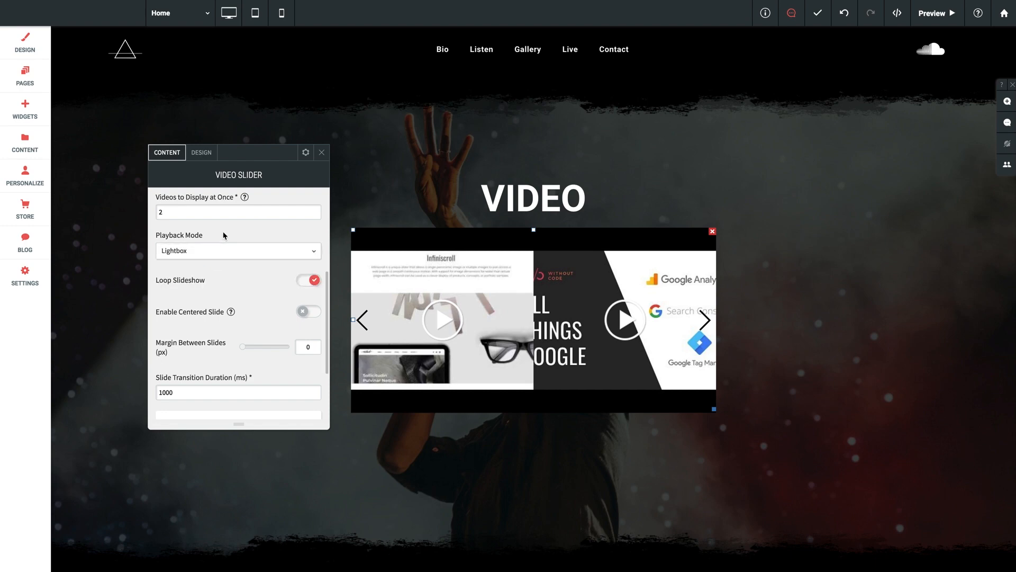
scroll("down", 3)
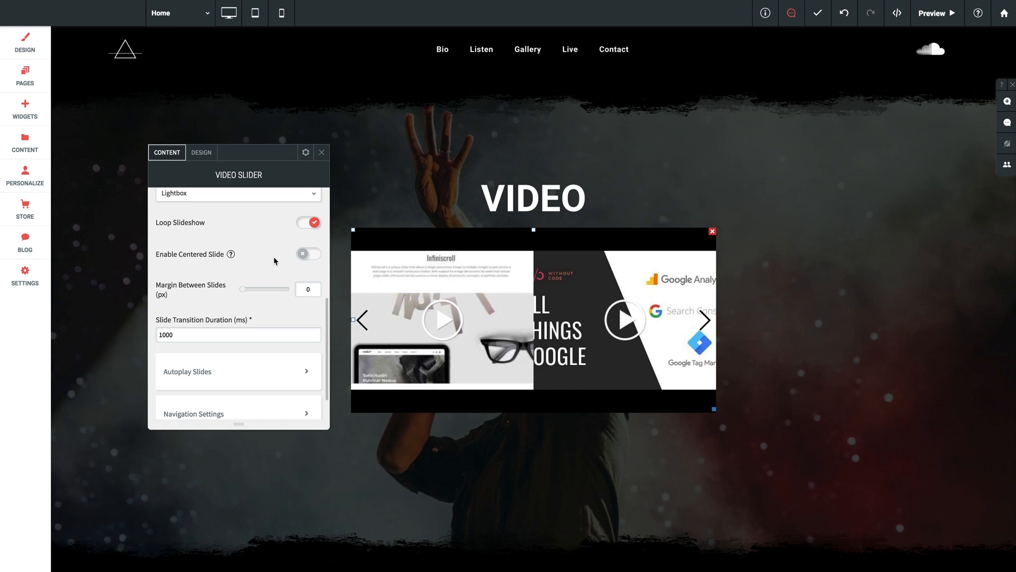
mouse_move(293, 260)
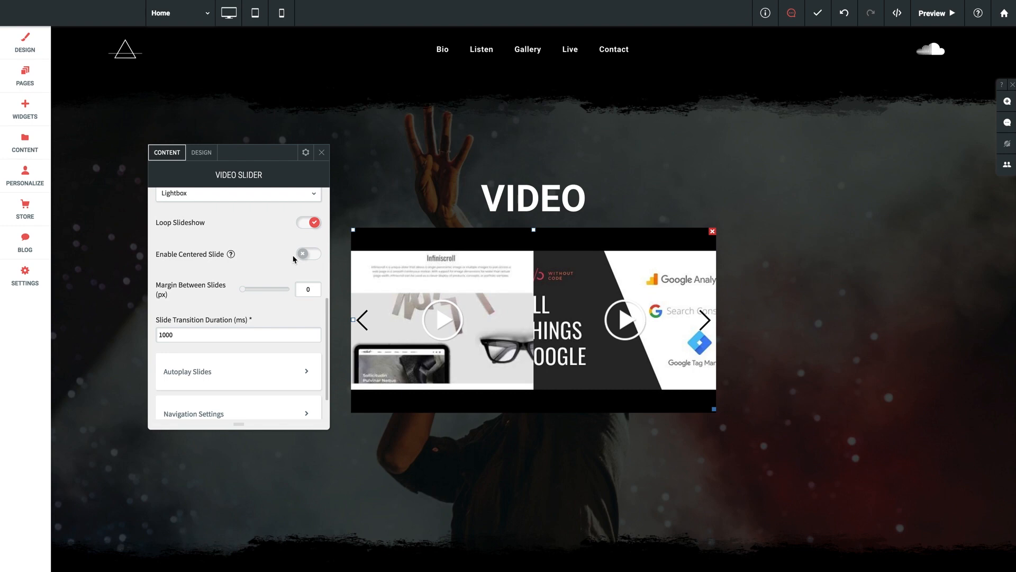
scroll("up", 3)
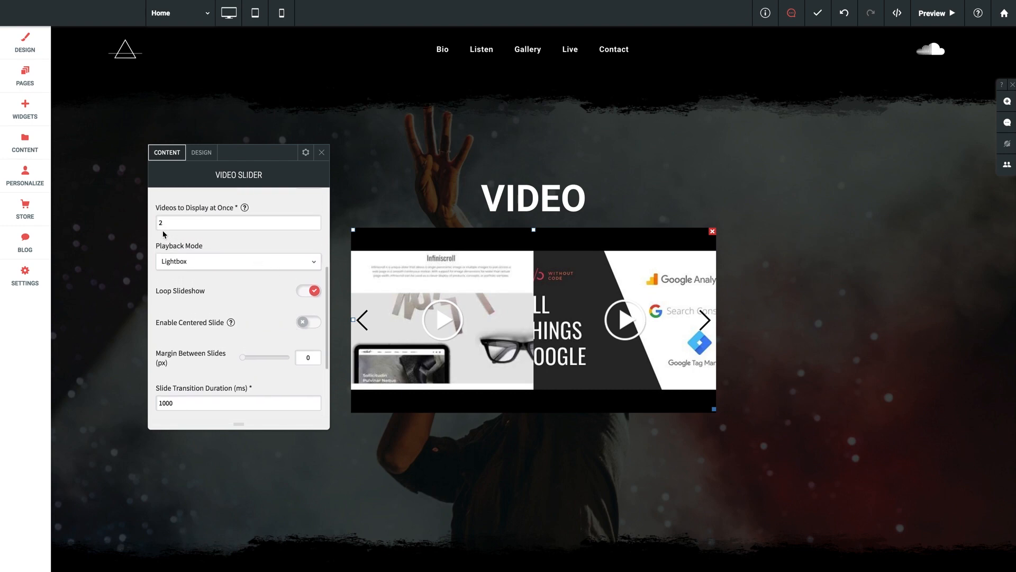
scroll("down", 3)
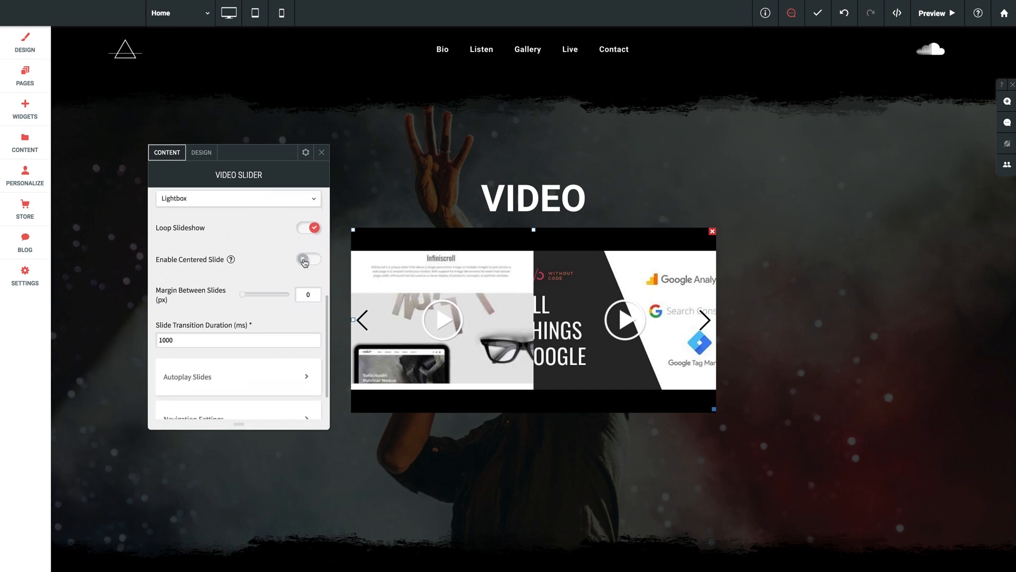
Step: Turn on Enable Centered Slide and reduce Slider Height to 200 px
left_click(308, 258)
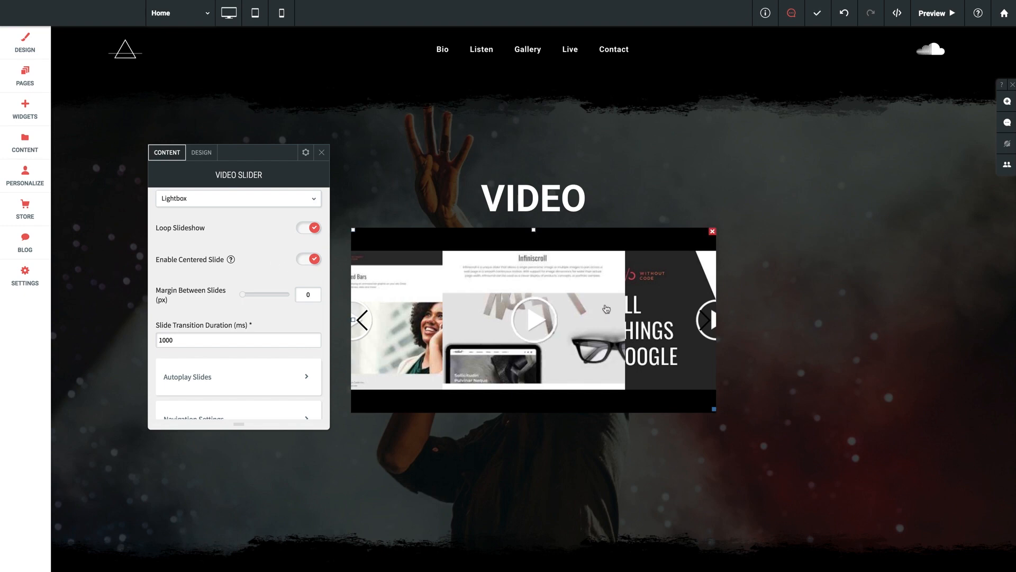
mouse_move(313, 315)
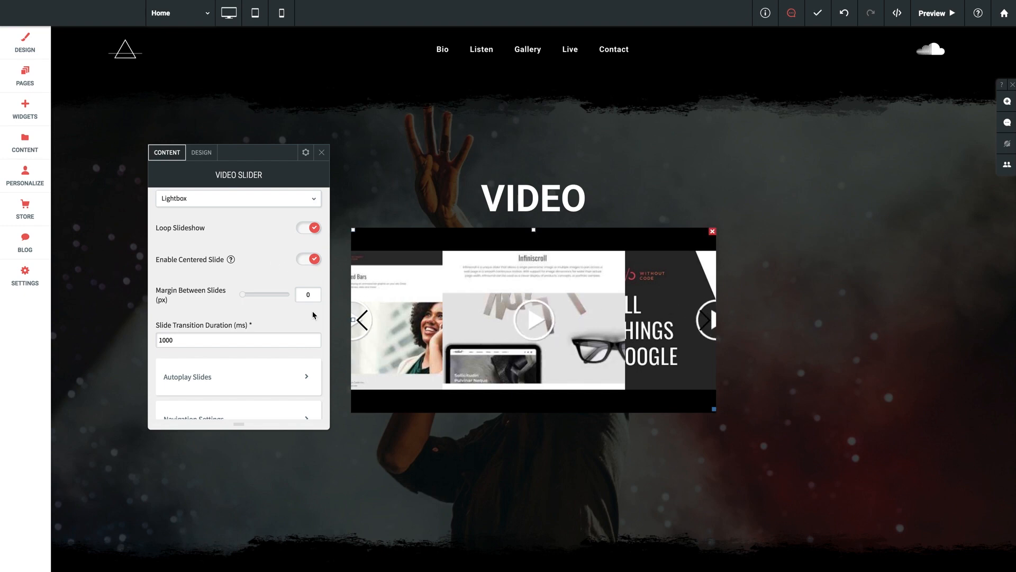
scroll("up", 3)
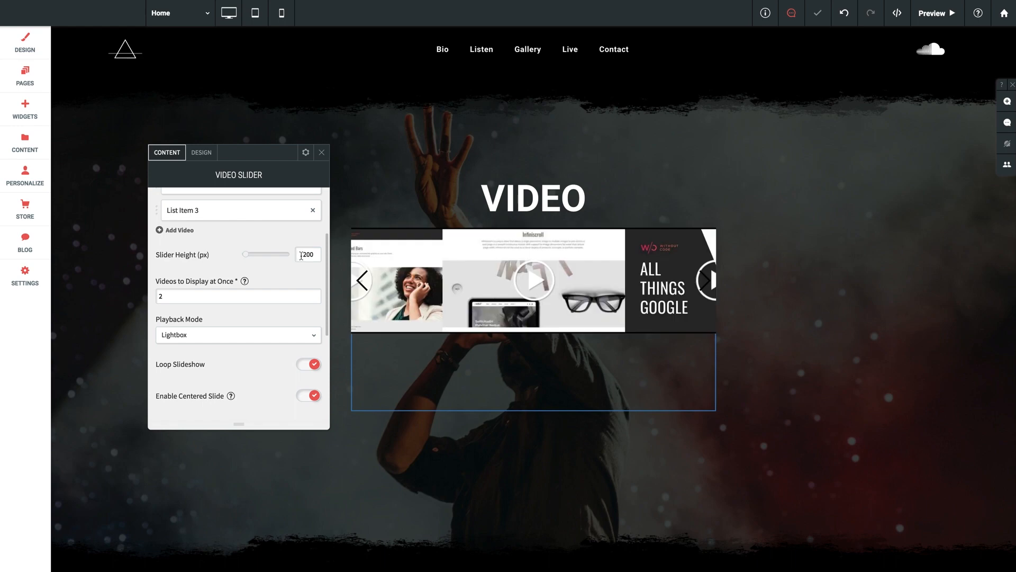
scroll("down", 3)
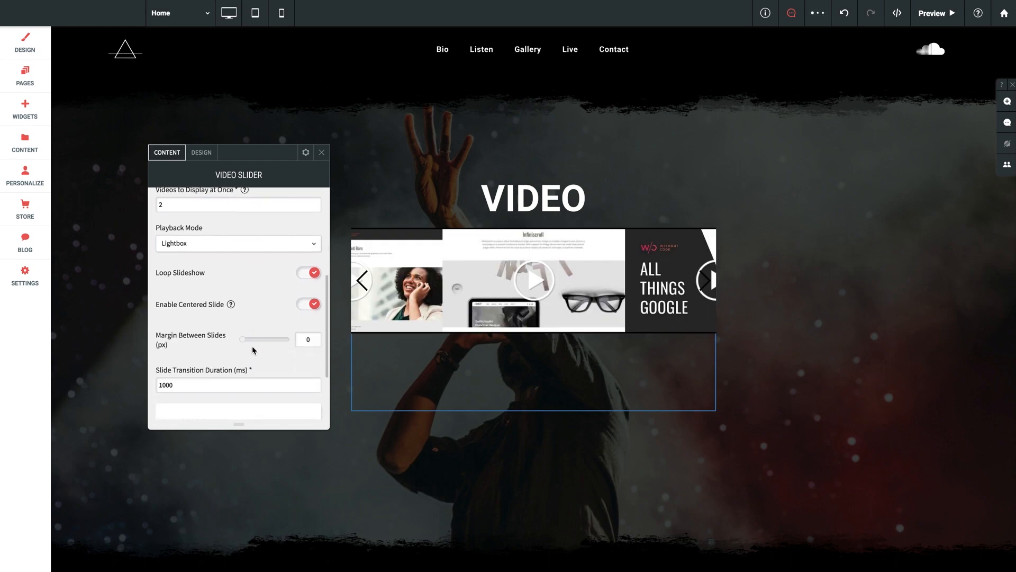
Step: Set Margin Between Slides to 10 px, leaving gaps between the videos
scroll("down", 3)
type("10")
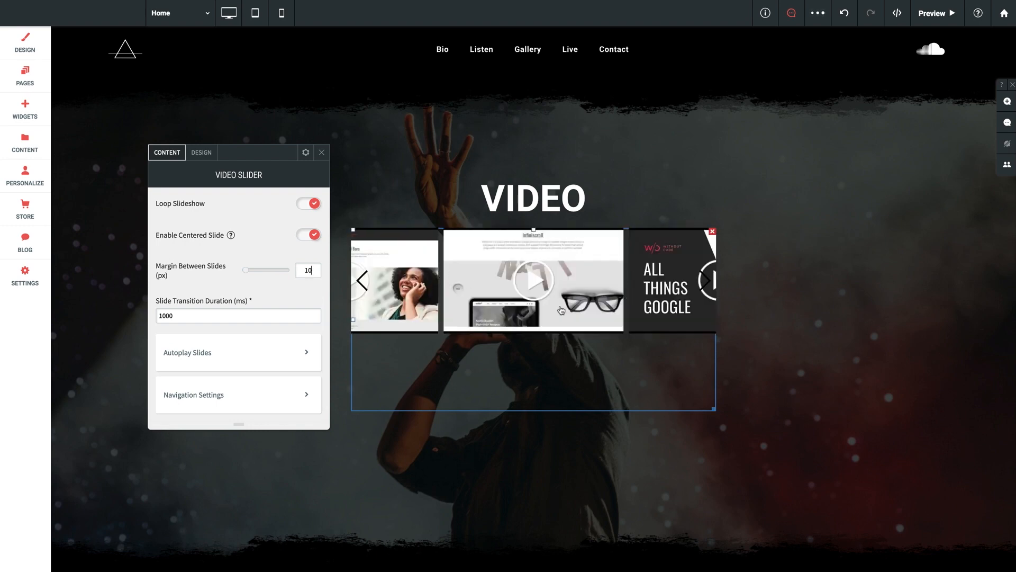
scroll("down", 3)
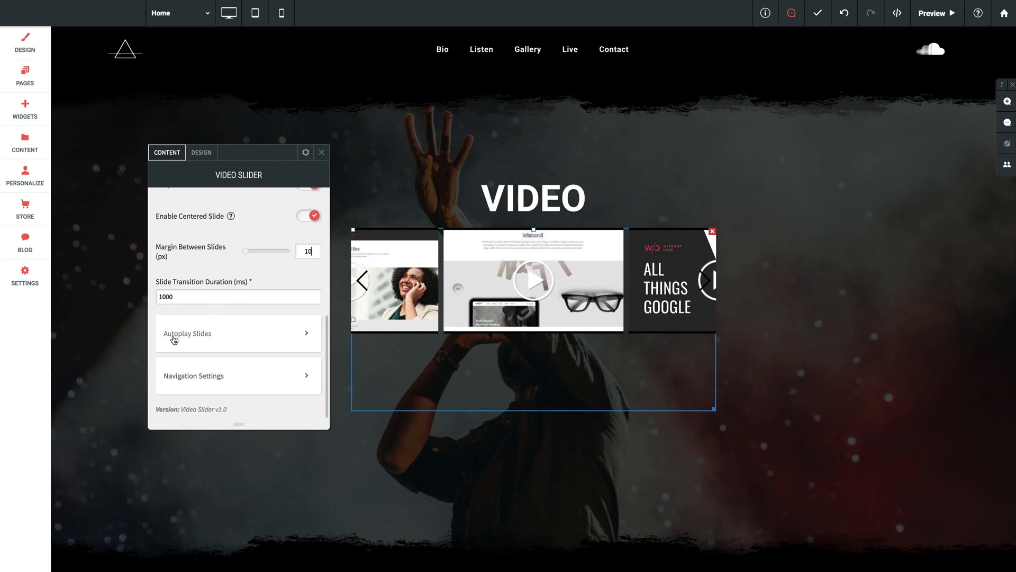
mouse_move(198, 344)
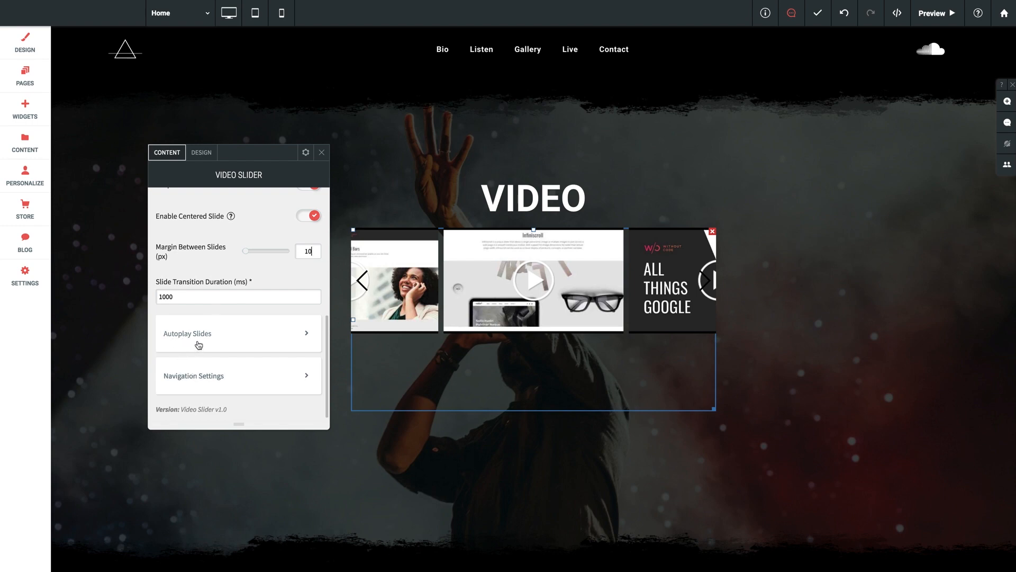
left_click(238, 333)
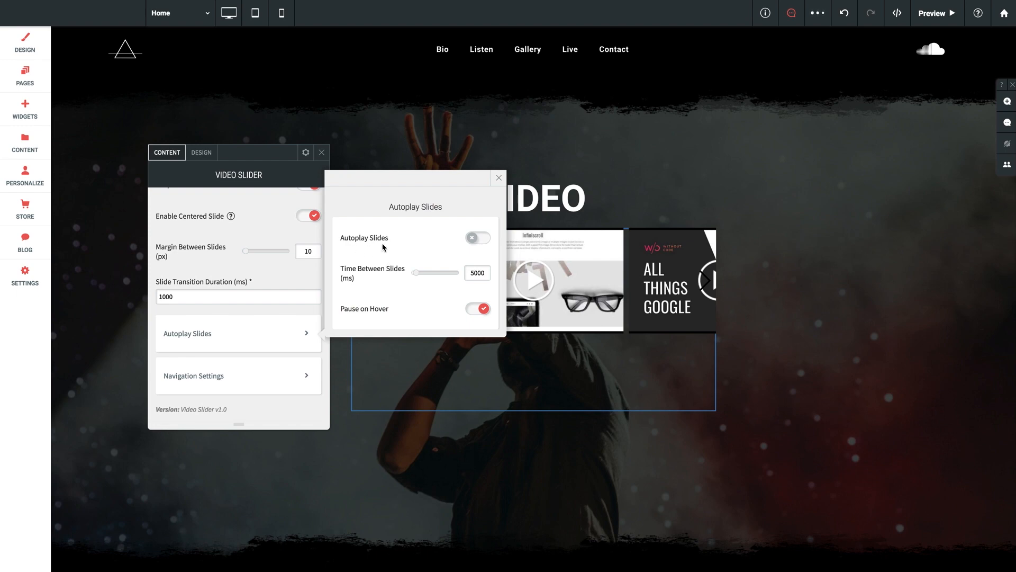
mouse_move(417, 274)
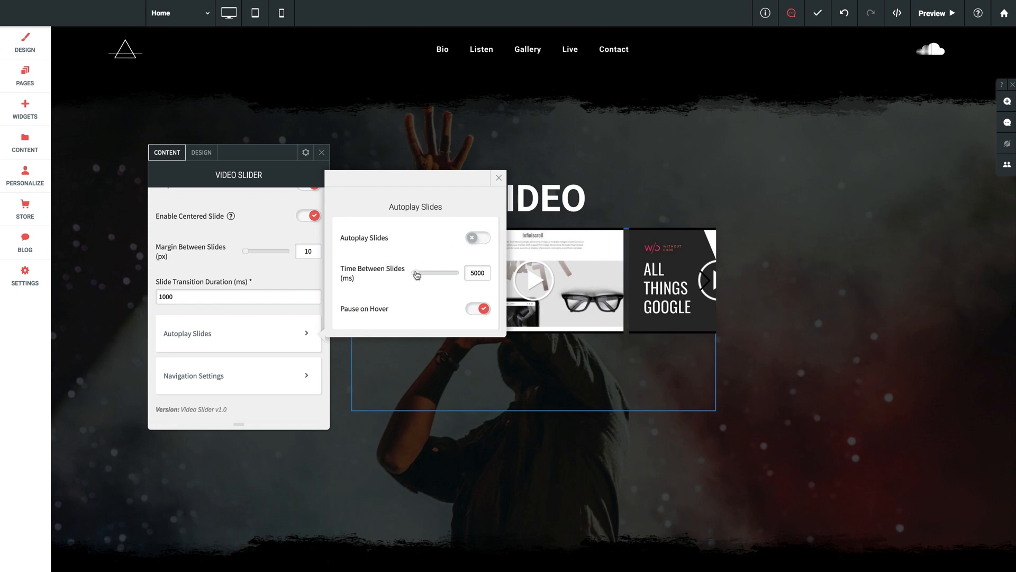
mouse_move(425, 303)
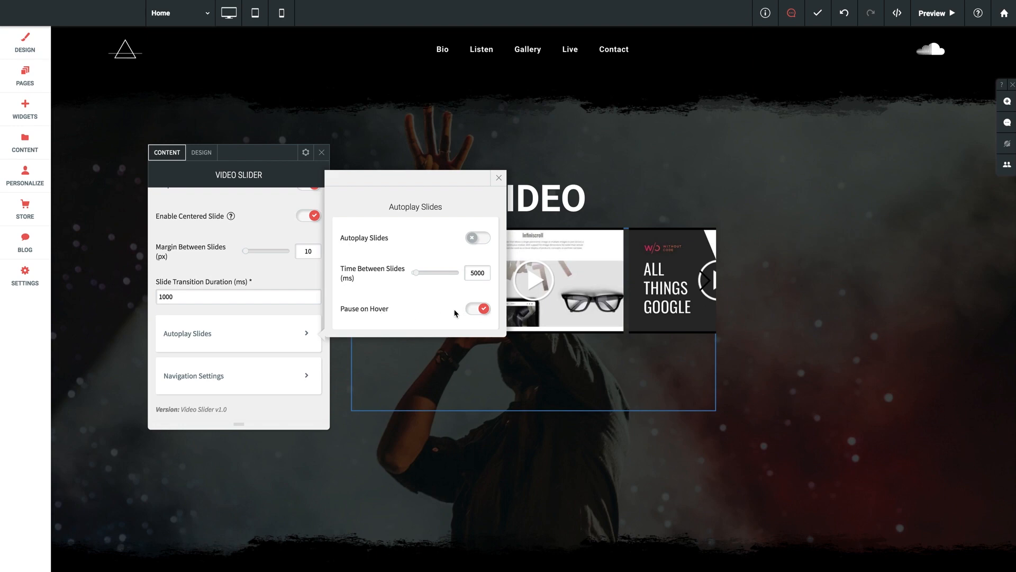
mouse_move(200, 361)
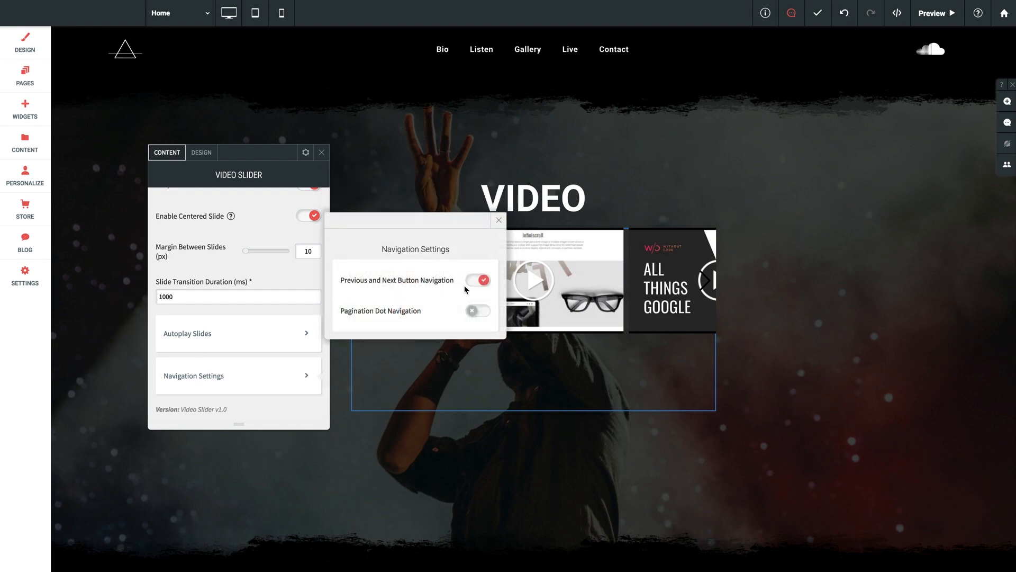
mouse_move(377, 319)
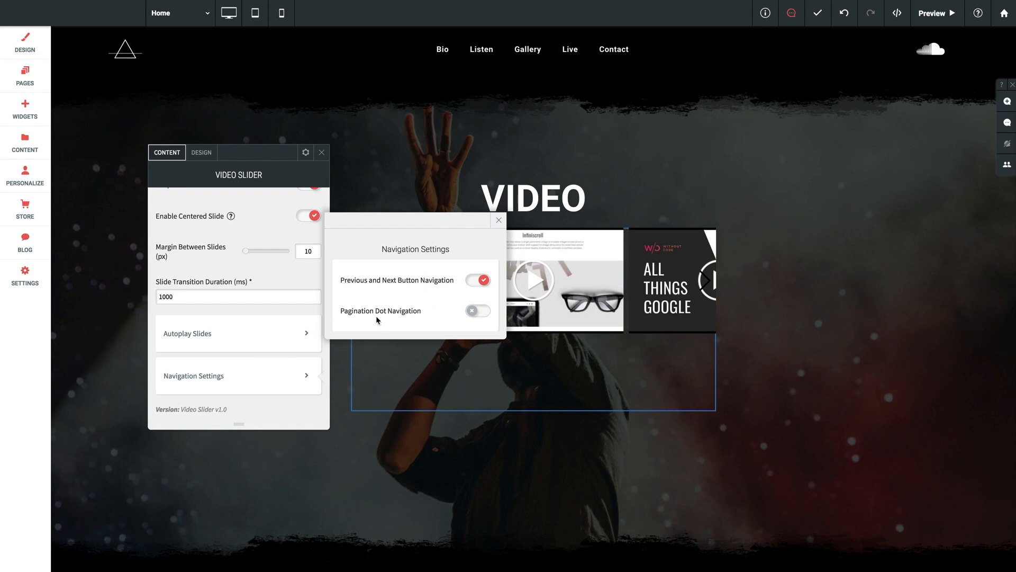
mouse_move(462, 317)
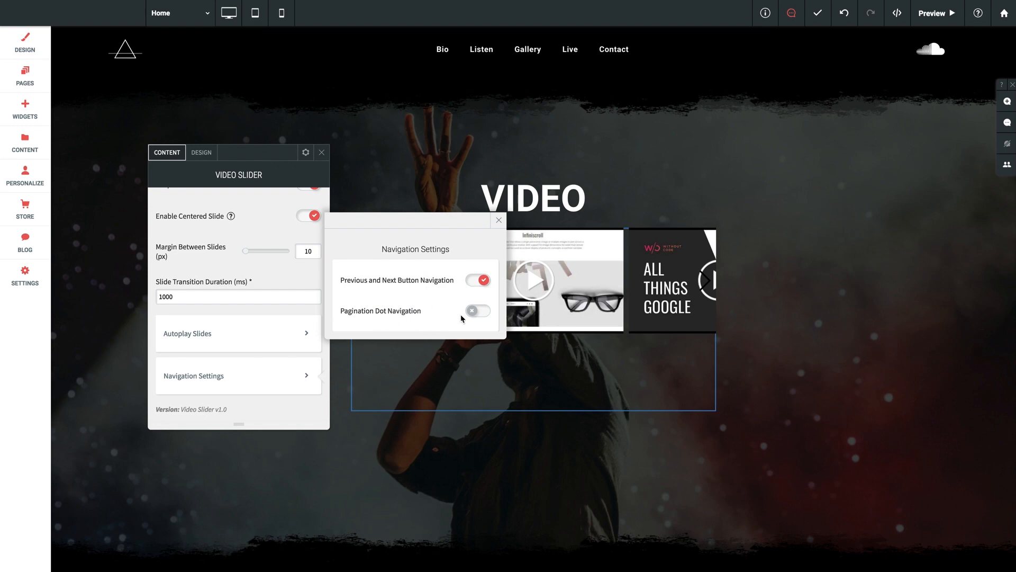
left_click(497, 220)
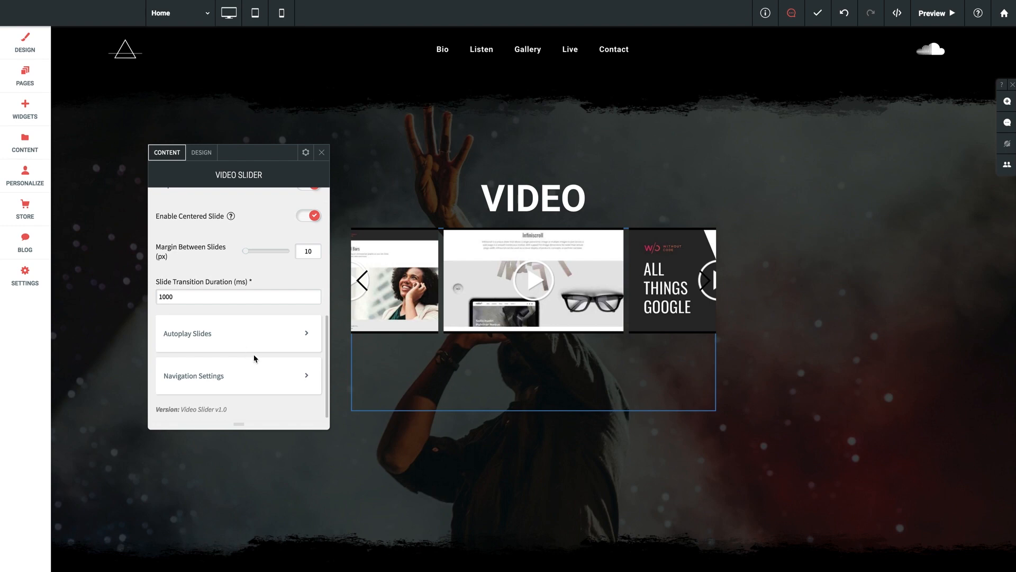
mouse_move(258, 359)
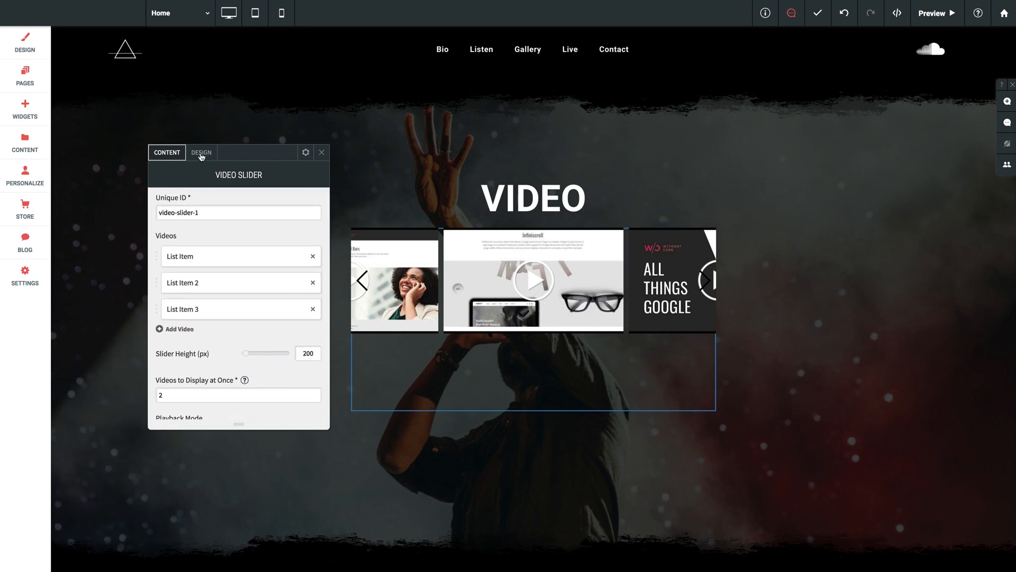
Step: Review the Design arrow and pagination dot styling, leaving values unchanged
left_click(201, 153)
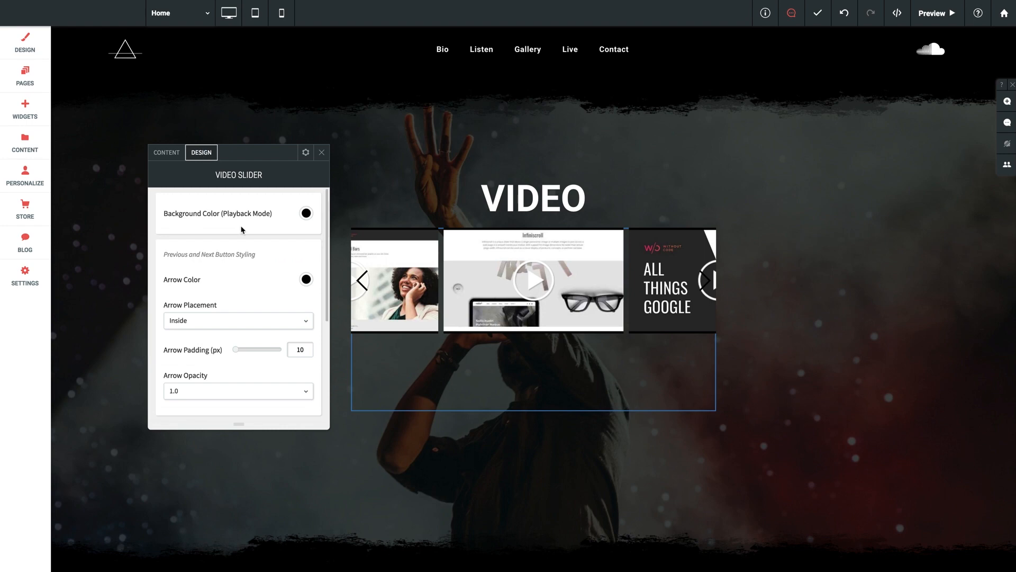
mouse_move(179, 223)
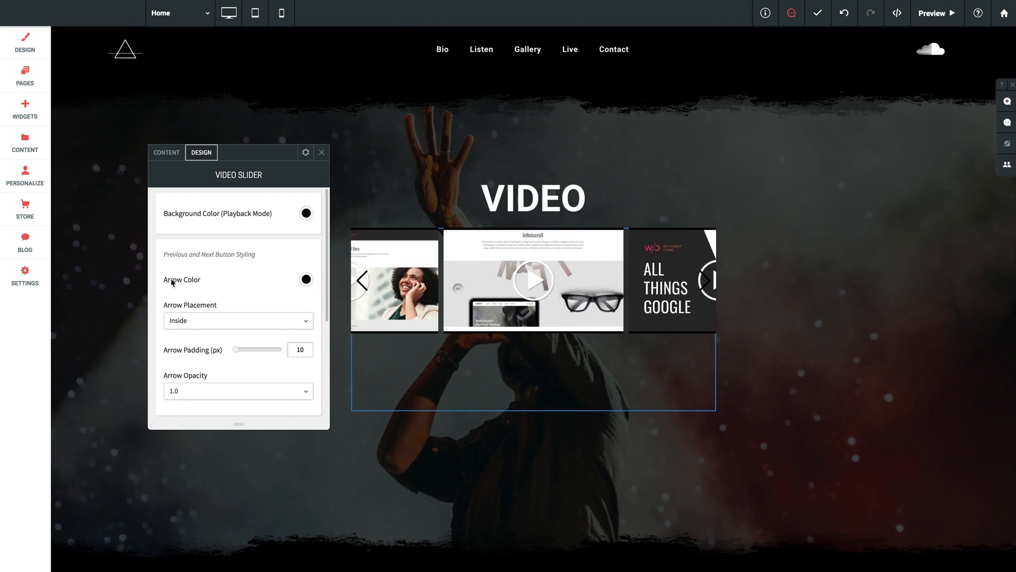
scroll("down", 3)
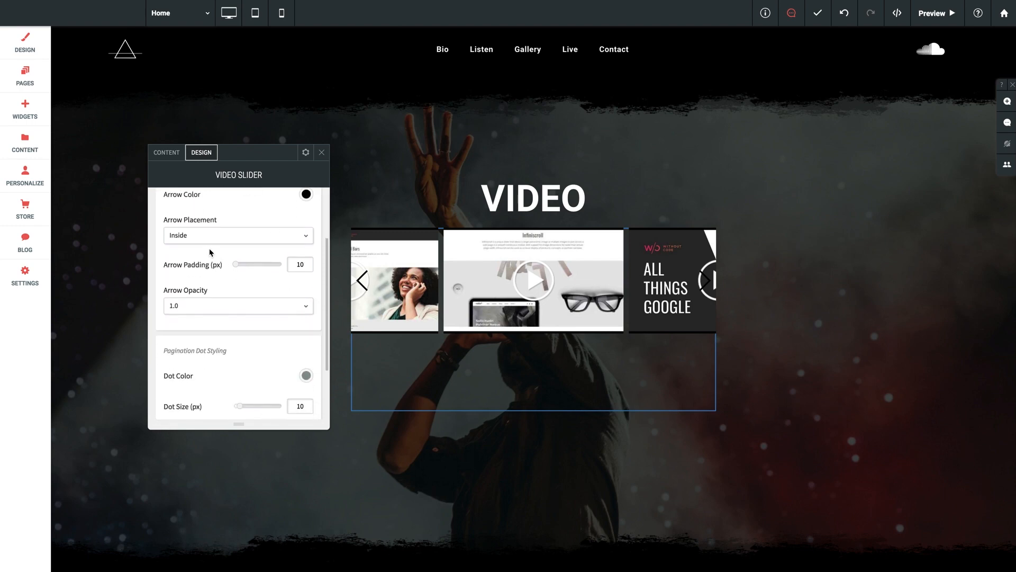
left_click(238, 235)
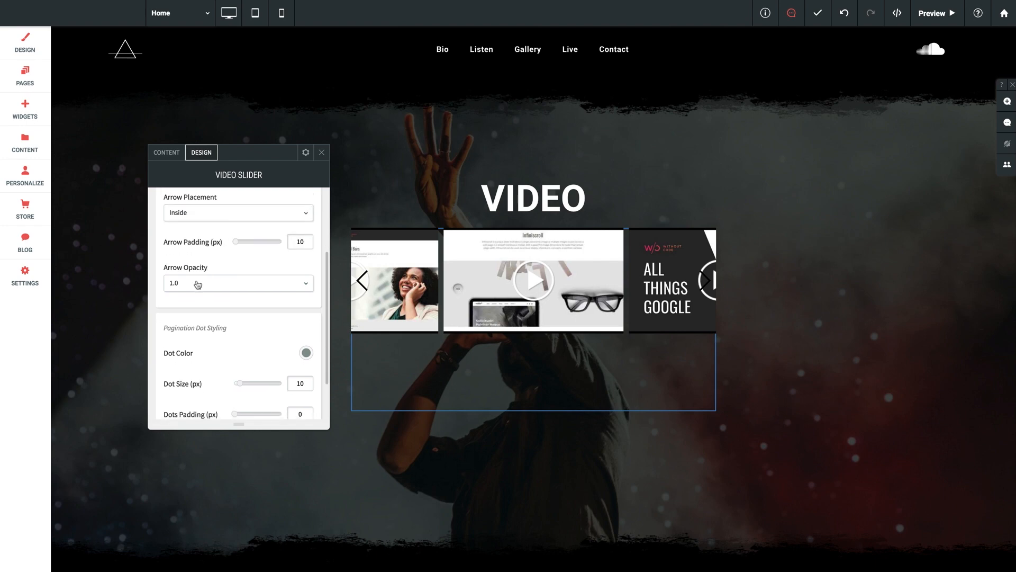
scroll("down", 3)
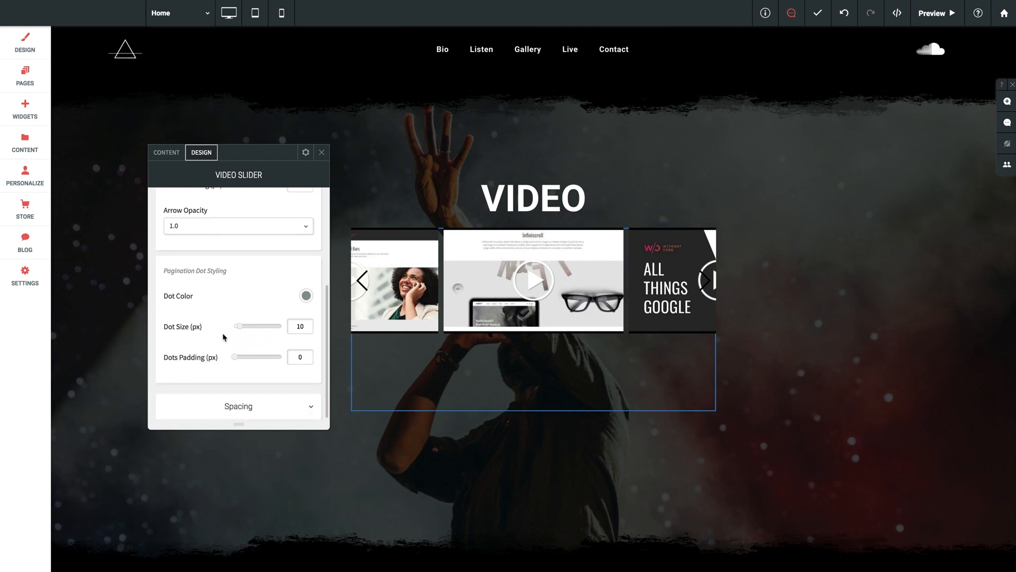
mouse_move(204, 352)
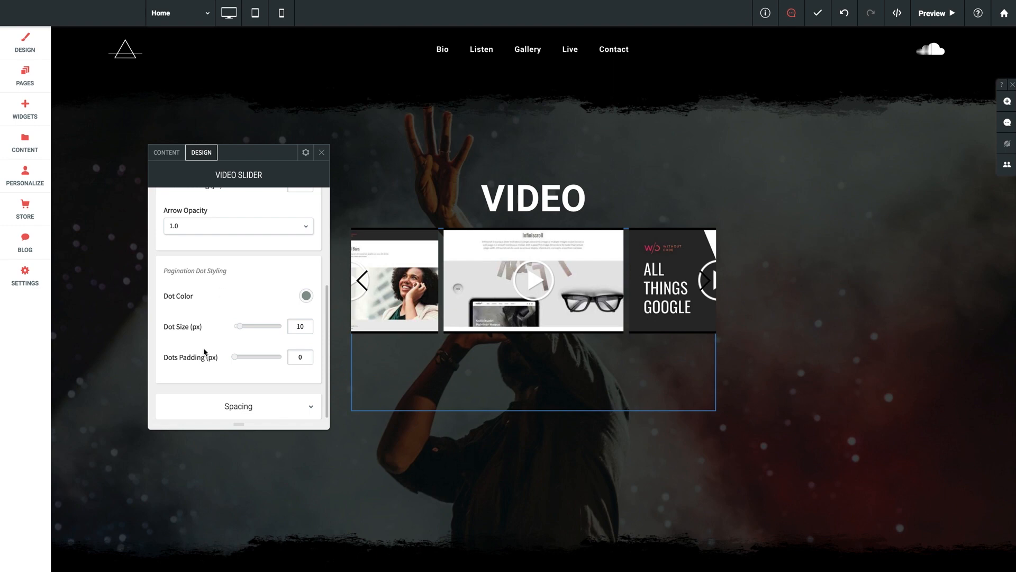
mouse_move(207, 361)
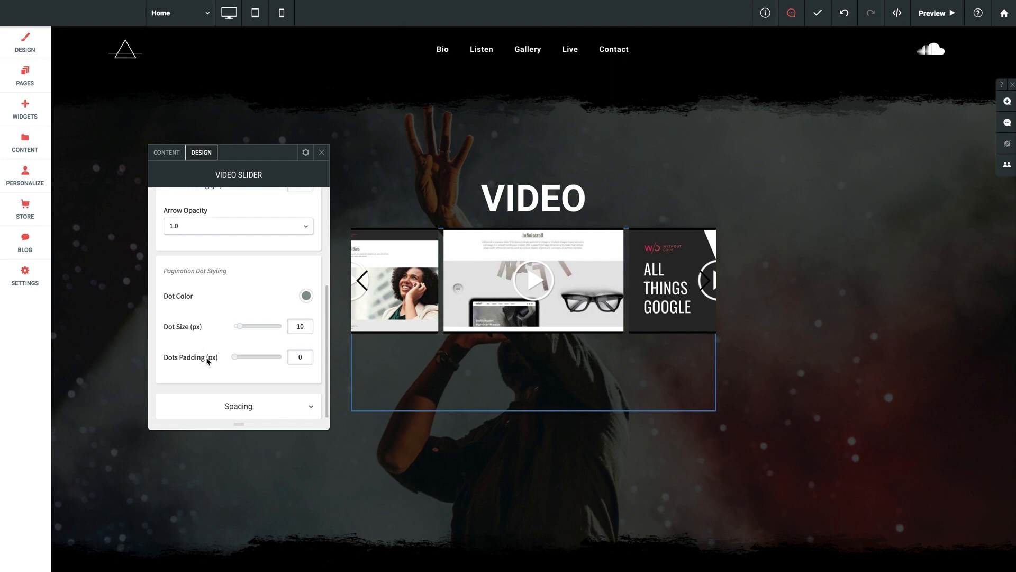
mouse_move(296, 228)
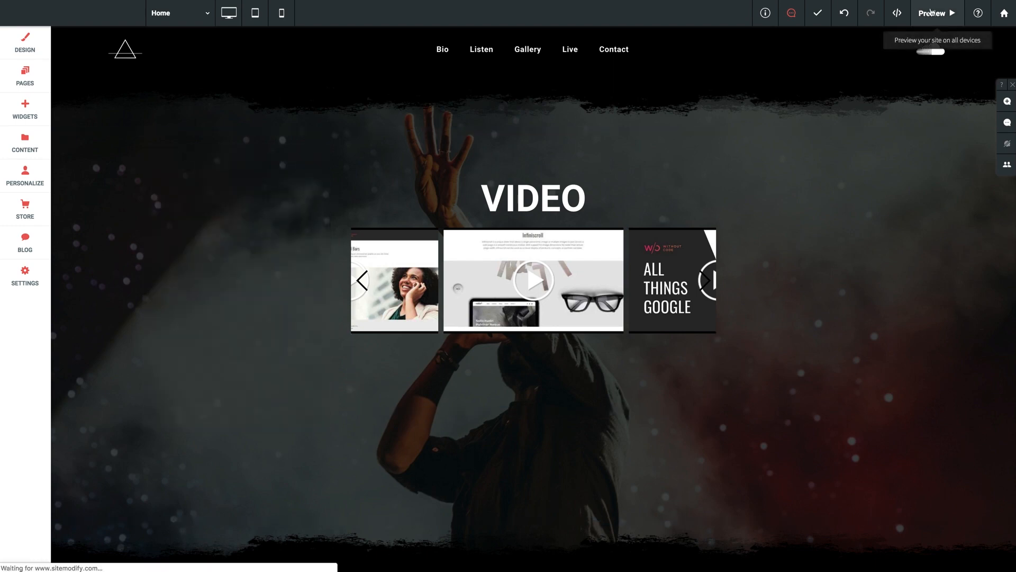
Step: Preview the page, advance the carousel, open a tutorial in the lightbox and close it
left_click(937, 13)
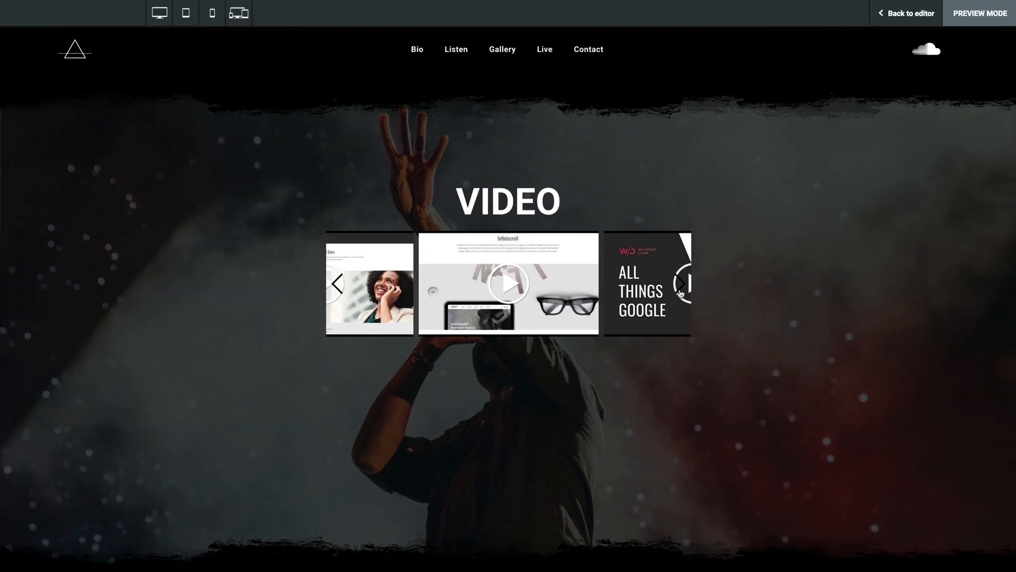
left_click(681, 284)
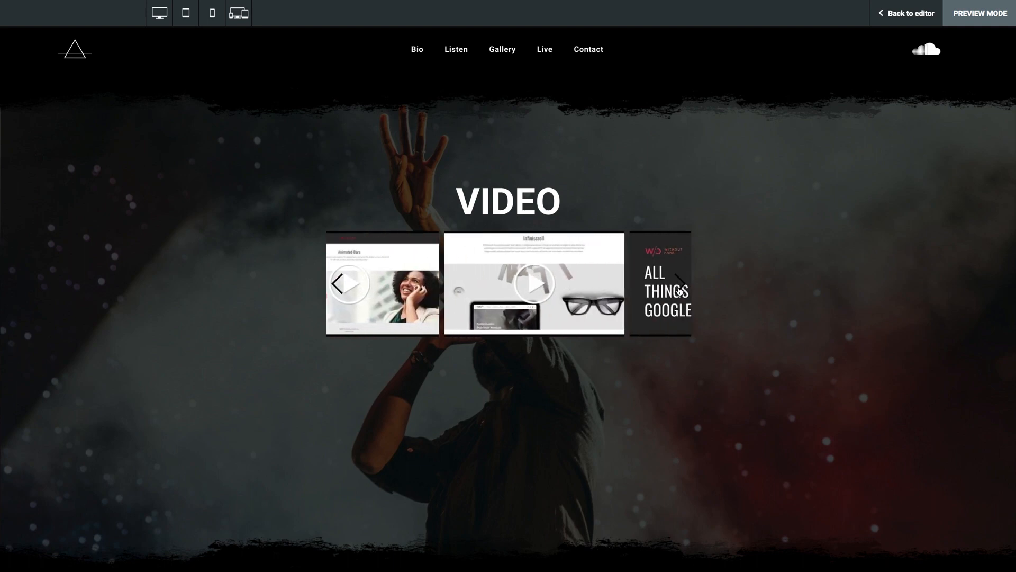
left_click(534, 284)
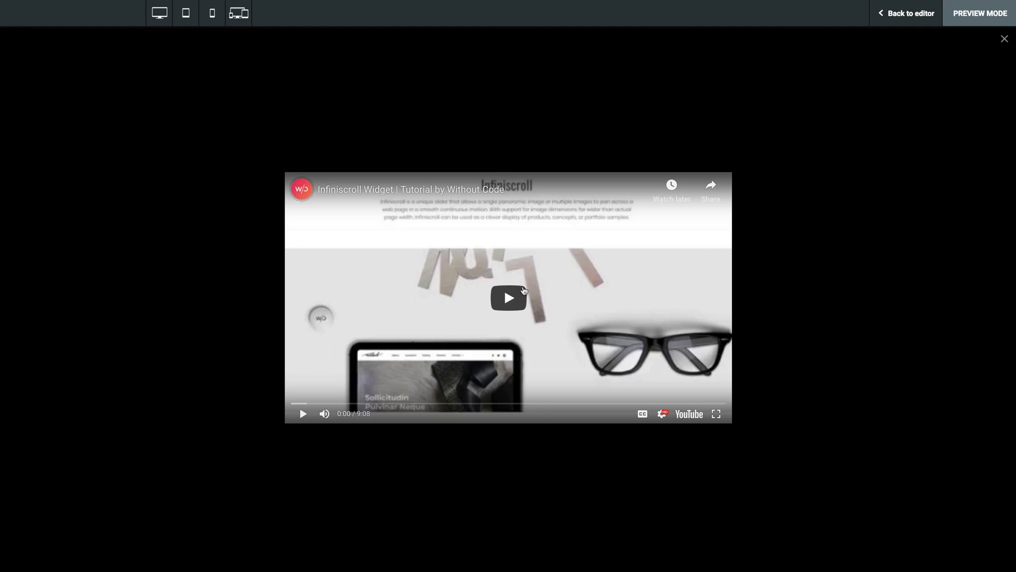
left_click(1003, 39)
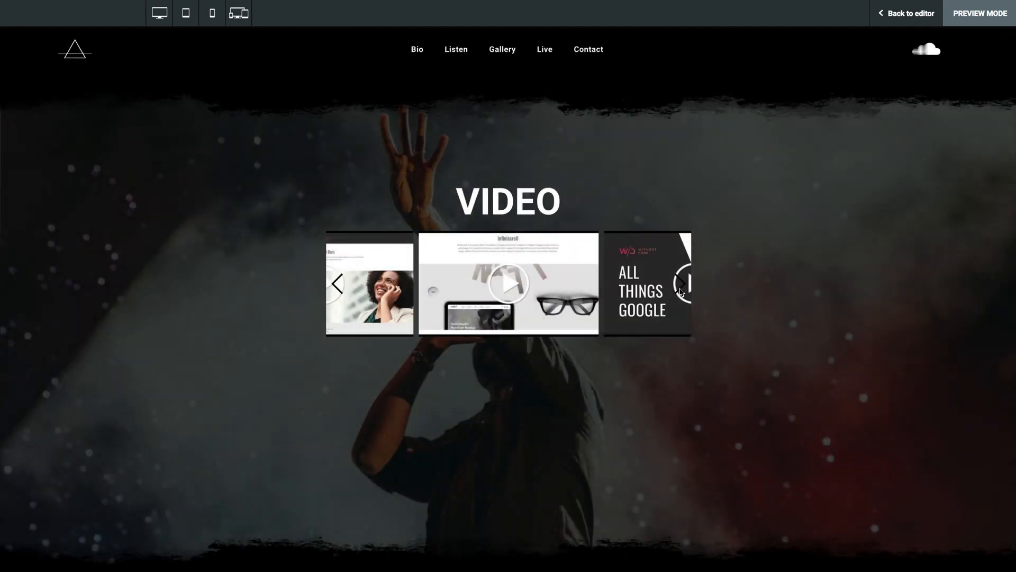
mouse_move(732, 326)
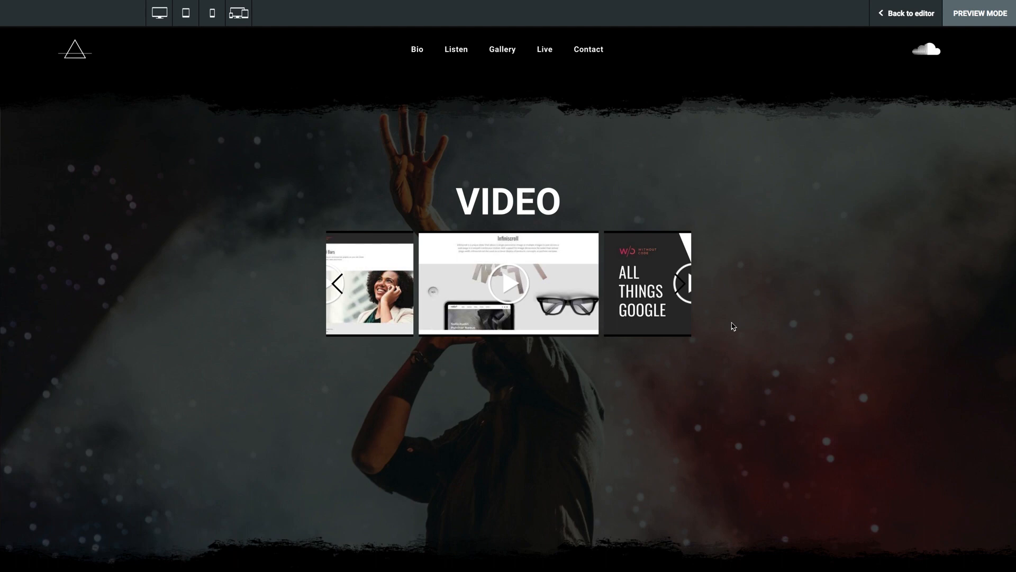
mouse_move(741, 310)
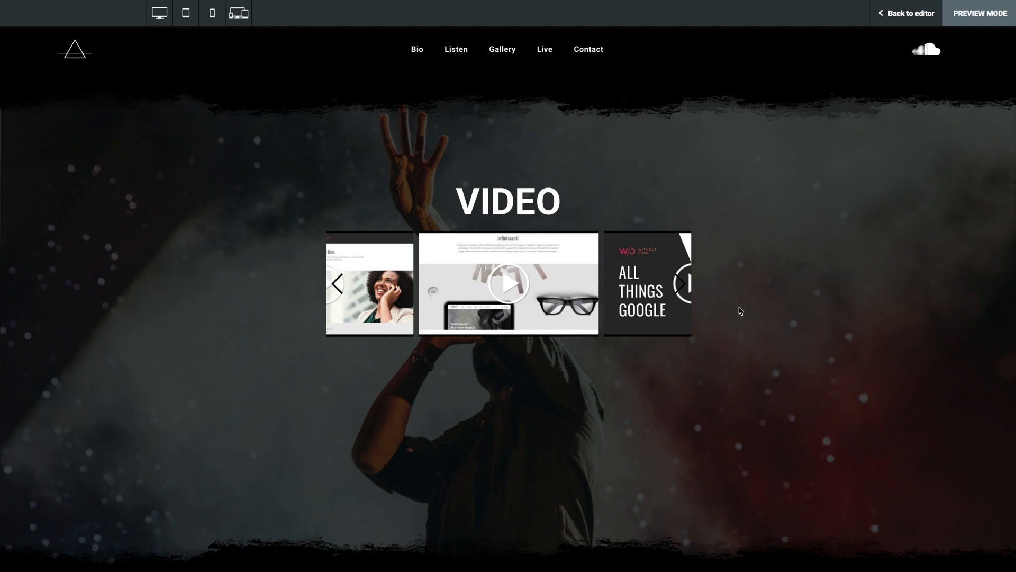